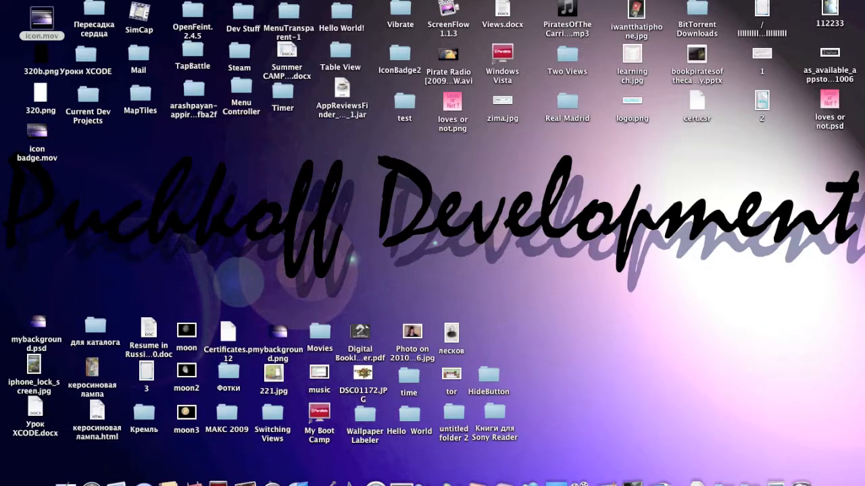
mouse_move(221, 201)
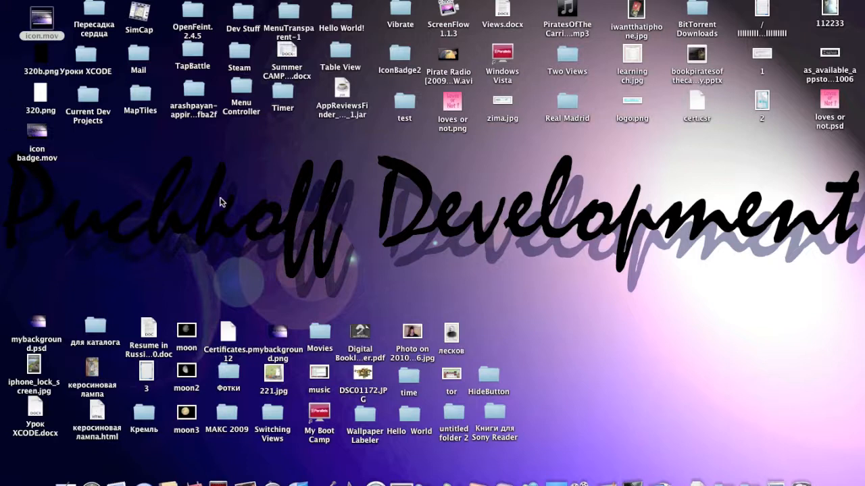
mouse_move(347, 196)
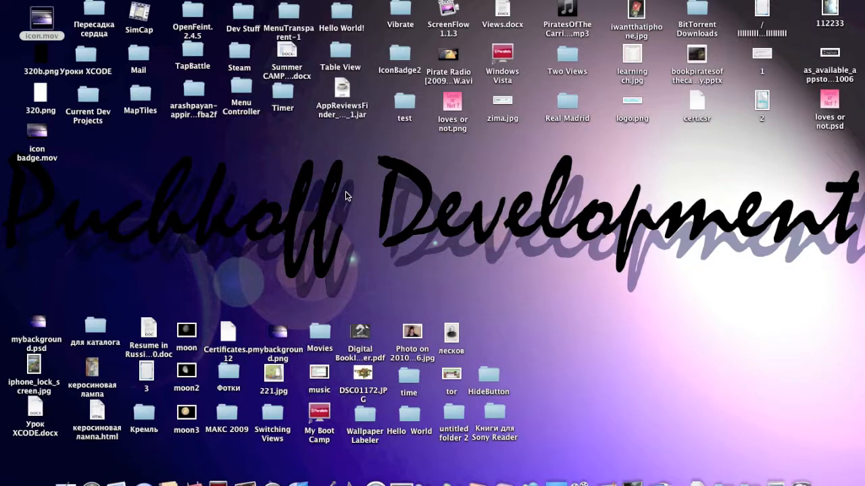
mouse_move(545, 449)
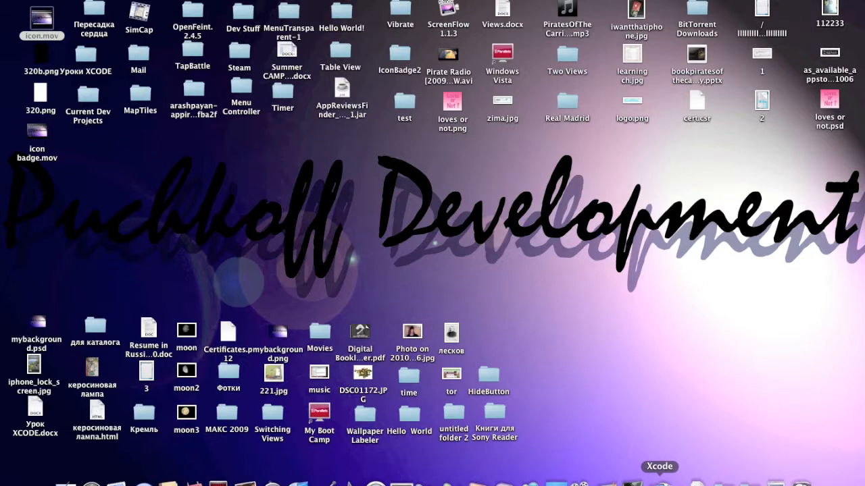
Step: Launch Xcode and start a new project from the View-based Application template
click(659, 466)
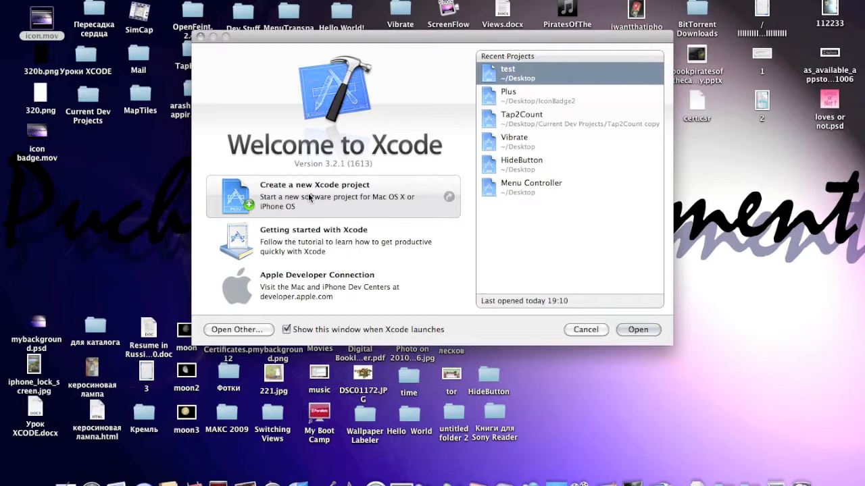
click(314, 184)
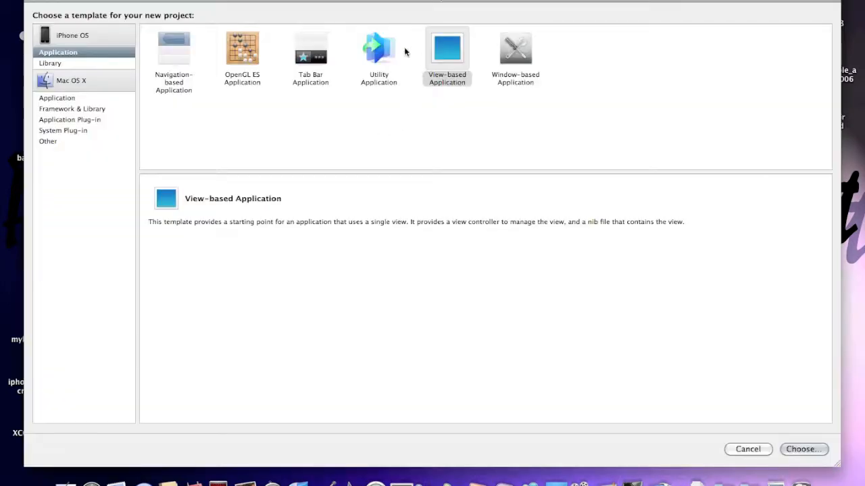
click(802, 449)
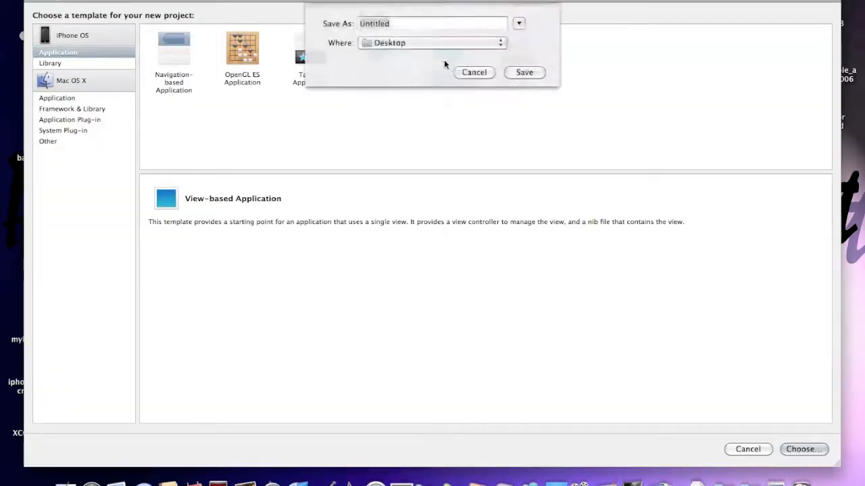
Step: Save the project to the Desktop as Vibrate1 instead of replacing the existing Vibrate
text(V)
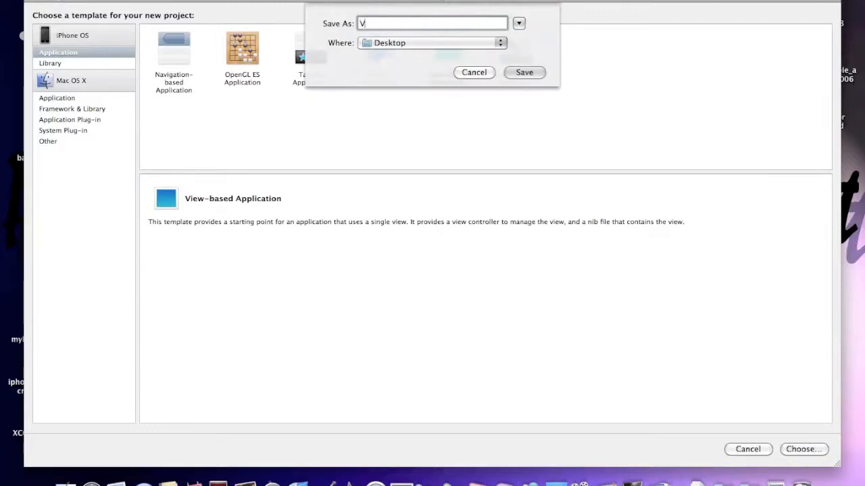
text(ibrate)
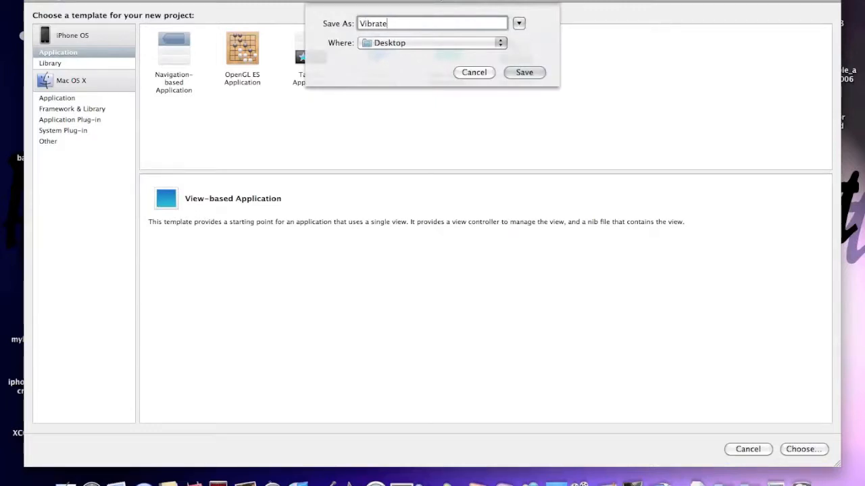
click(524, 73)
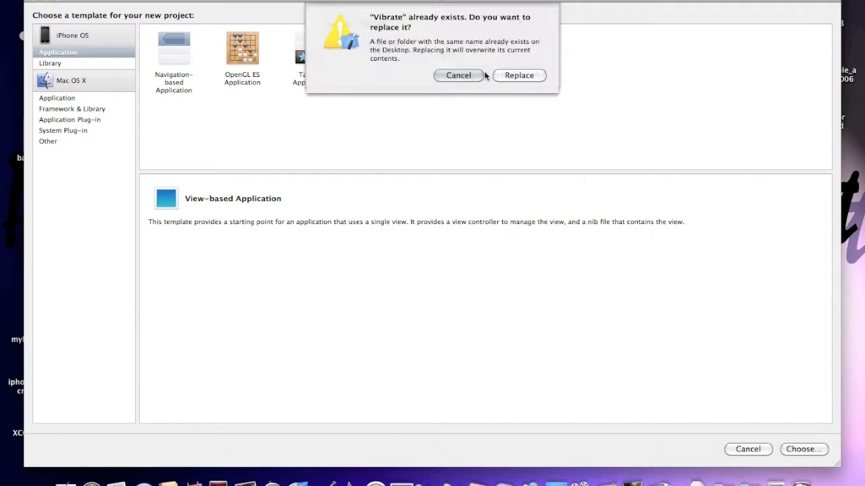
click(458, 75)
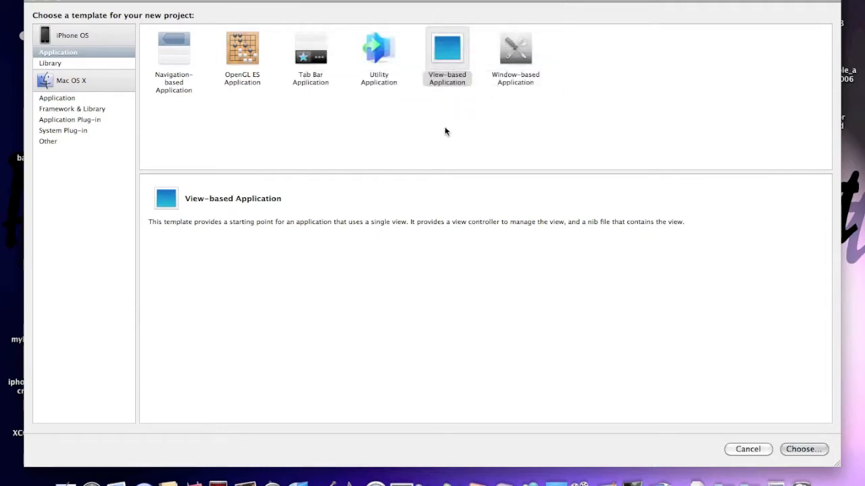
click(803, 450)
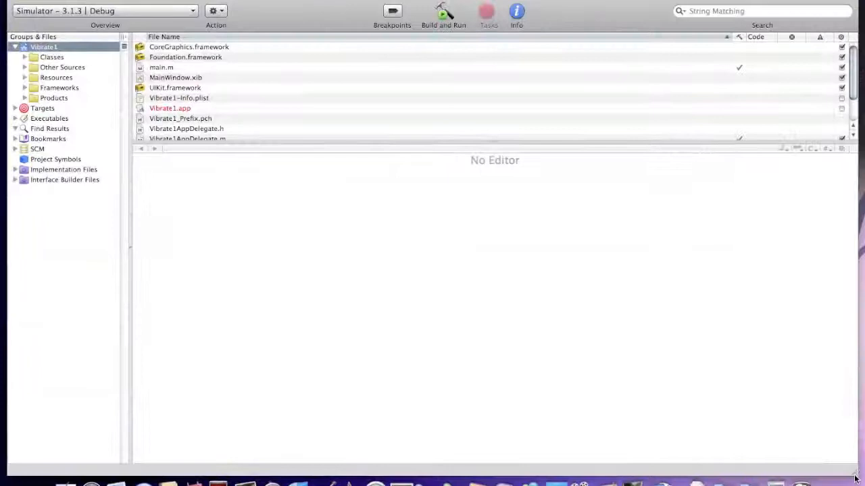
Step: Add the existing AudioToolbox.framework to the Frameworks group, then show the Classes files
right_click(60, 87)
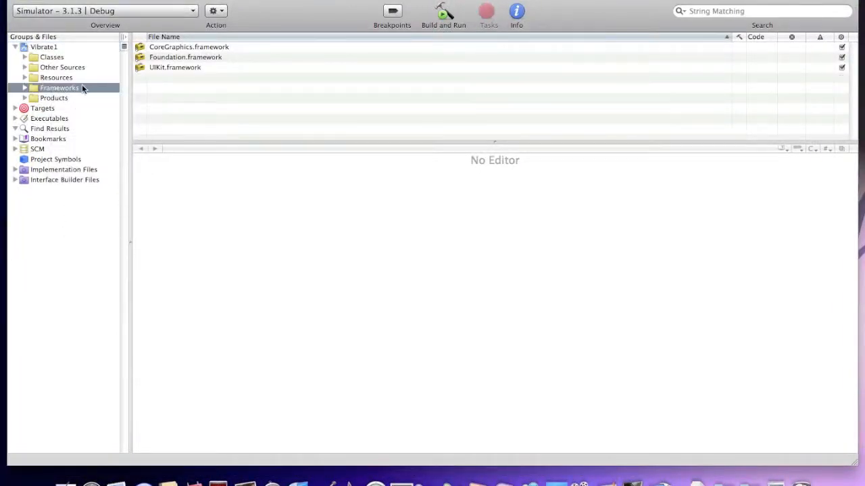
right_click(59, 88)
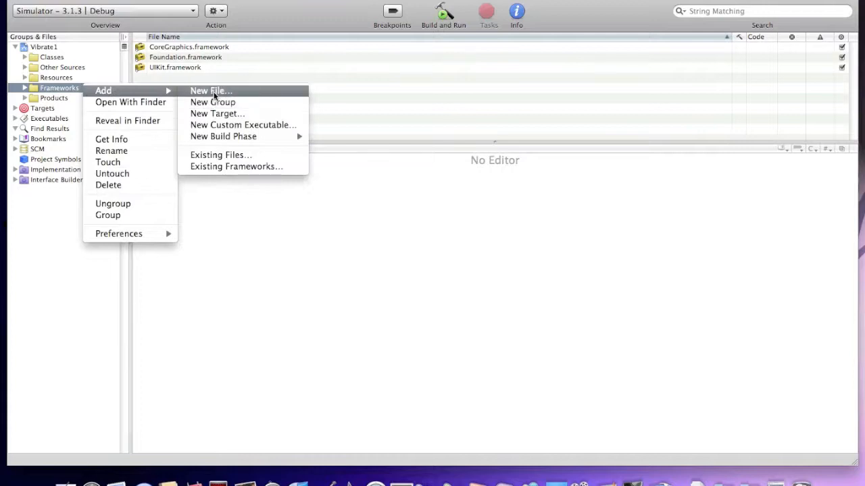
click(236, 167)
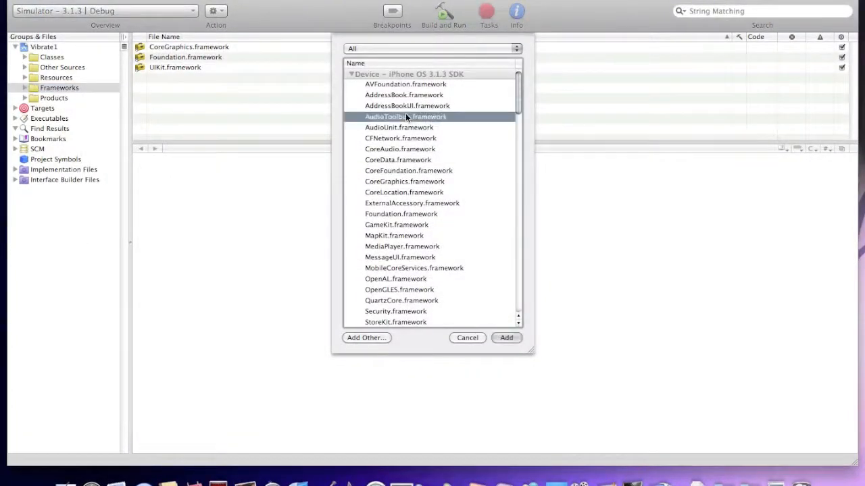
click(506, 338)
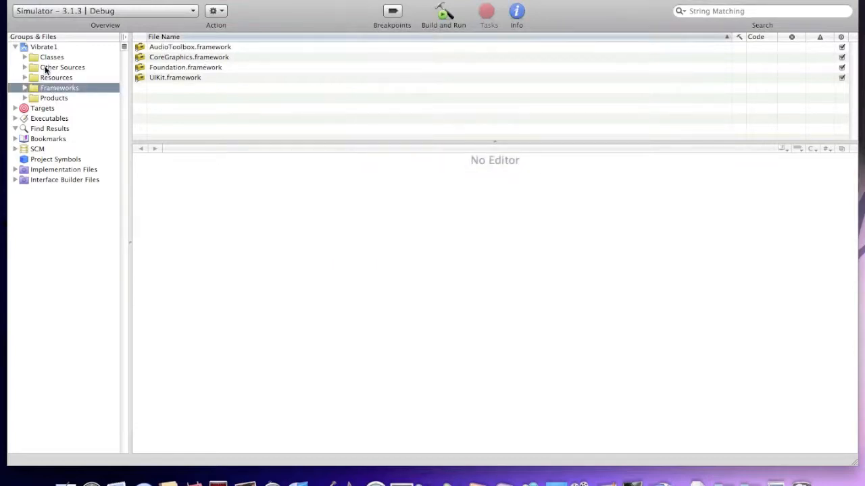
click(52, 57)
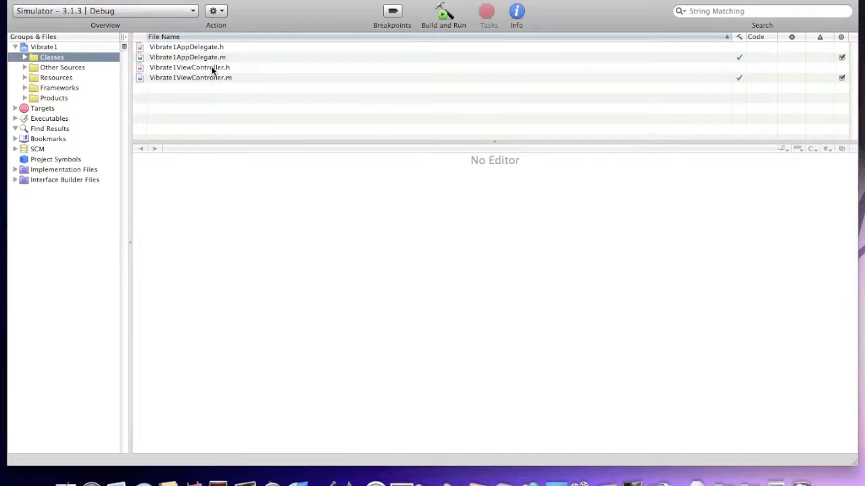
Step: In Vibrate1ViewController.h, import <AudioToolbox/AudioToolbox.h> and declare -(IBAction)vibrate;
click(189, 67)
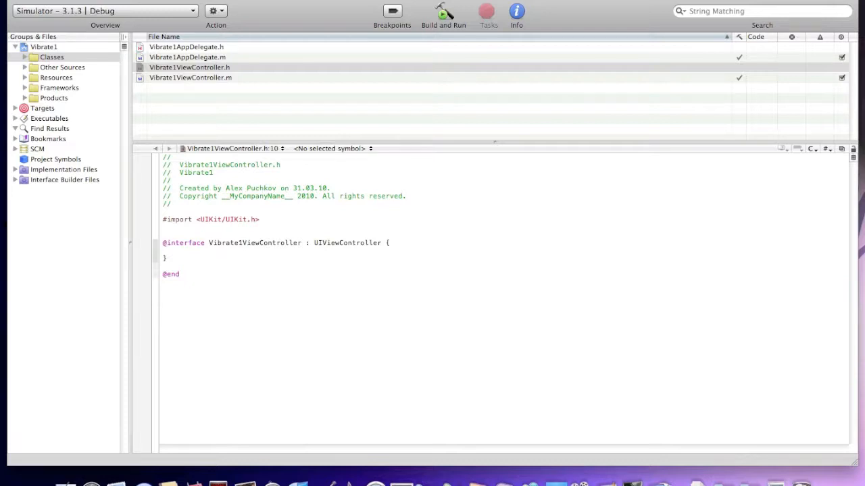
text(#import)
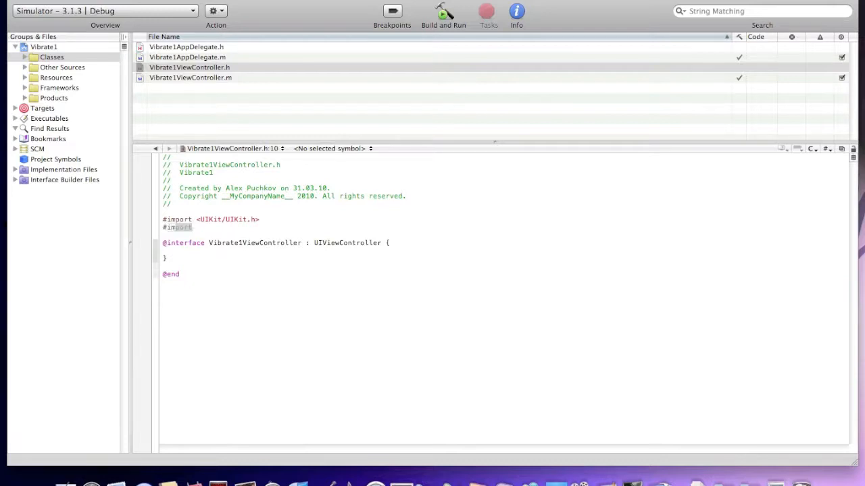
text(<Audio)
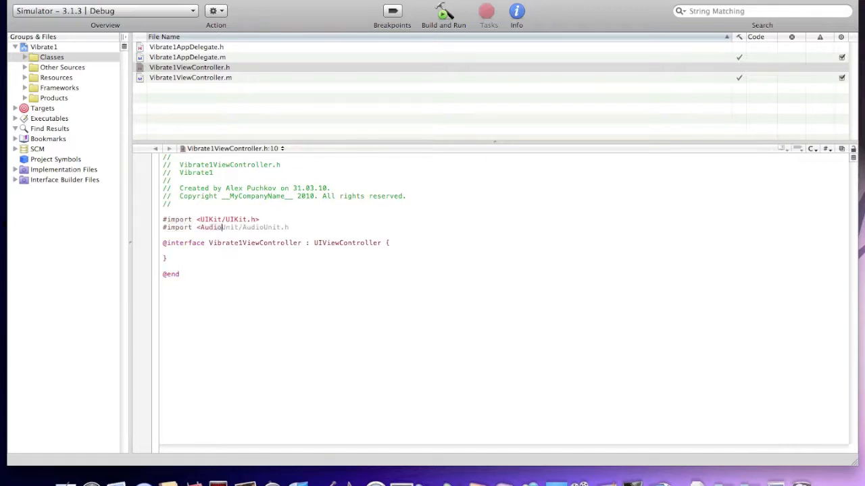
text(AudioToolbox/AudioToolbox.h>)
text(-(IB)
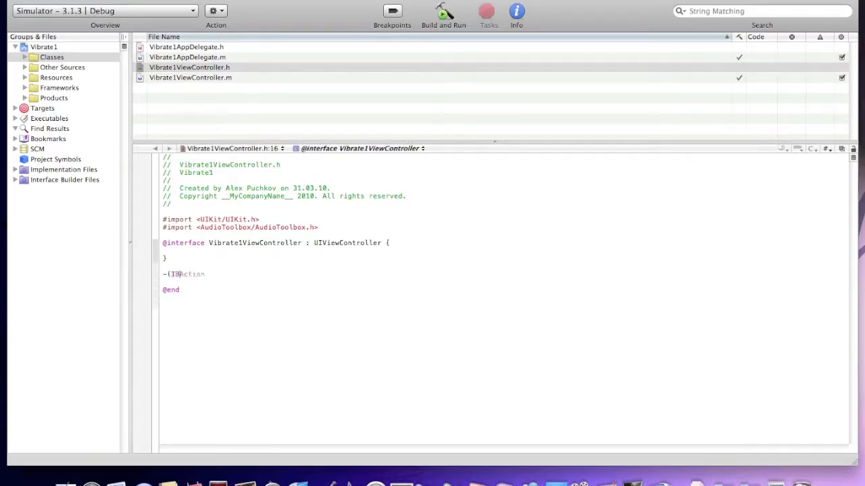
text()Vibrate1ViewController)
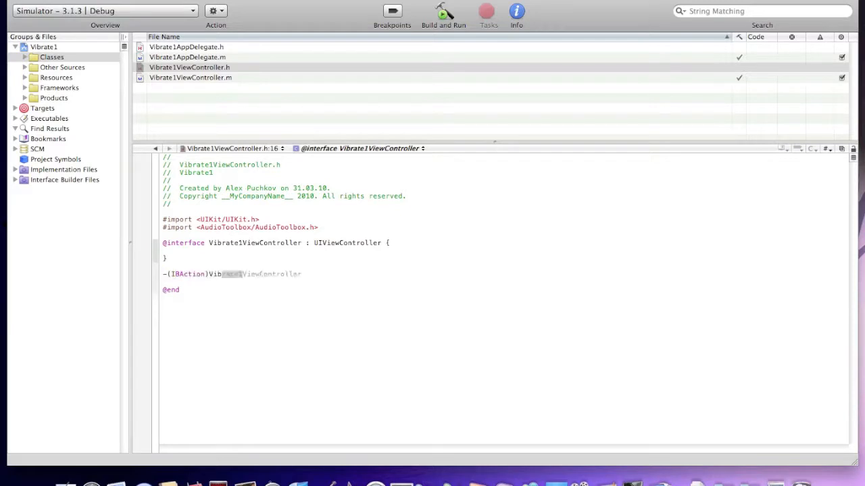
text(vibrate;)
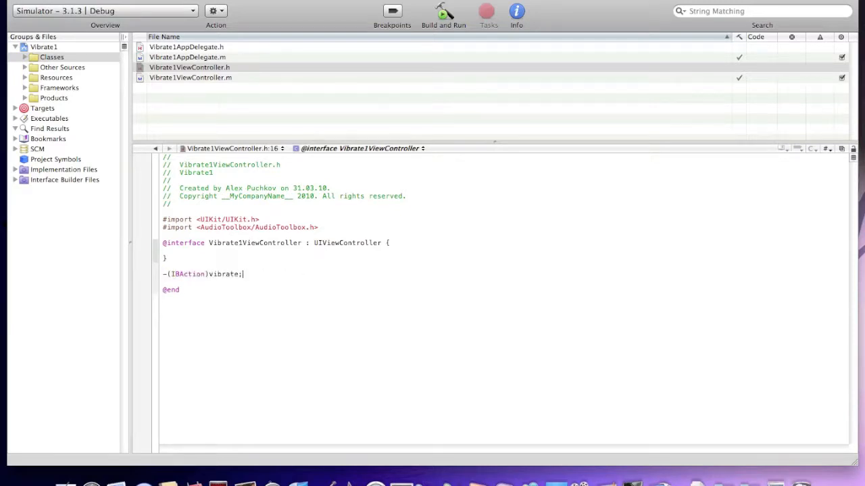
Step: In Vibrate1ViewController.m, write the -(IBAction) method signature and opening brace
click(190, 77)
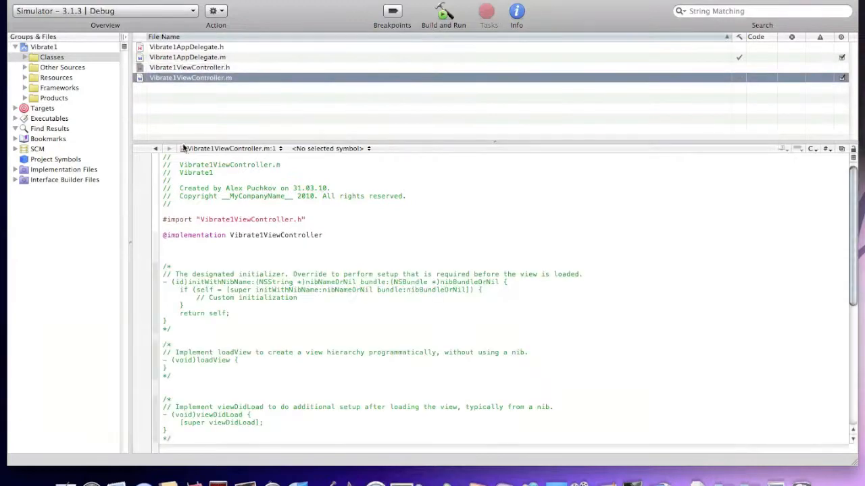
scroll(down, 3)
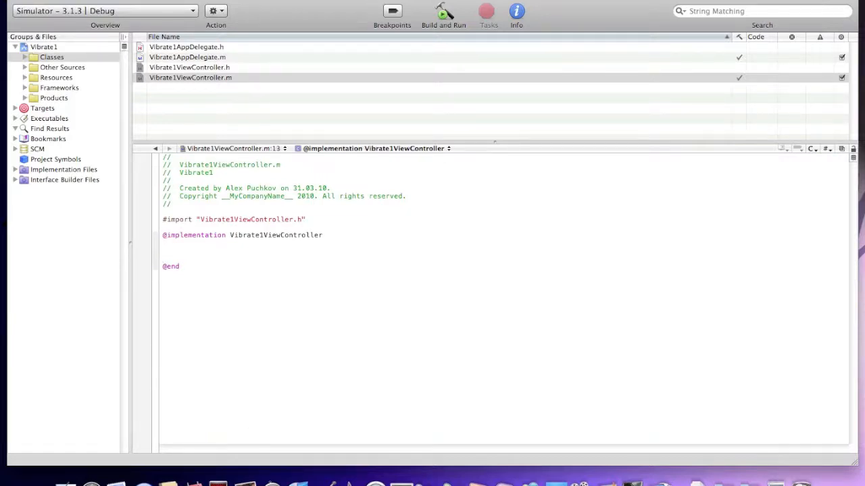
text(-()
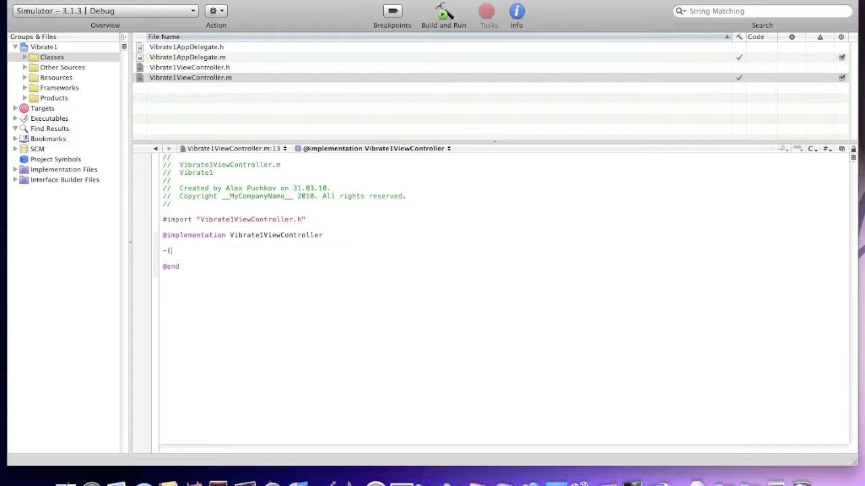
text(I)
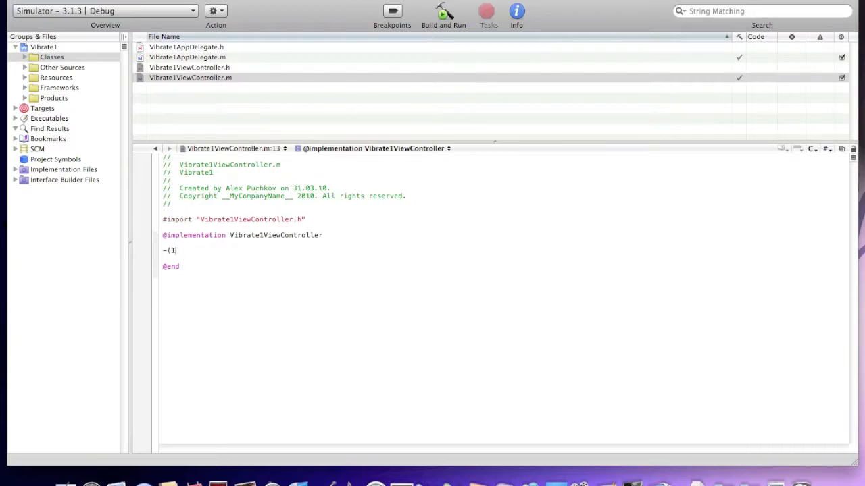
text(BAction)
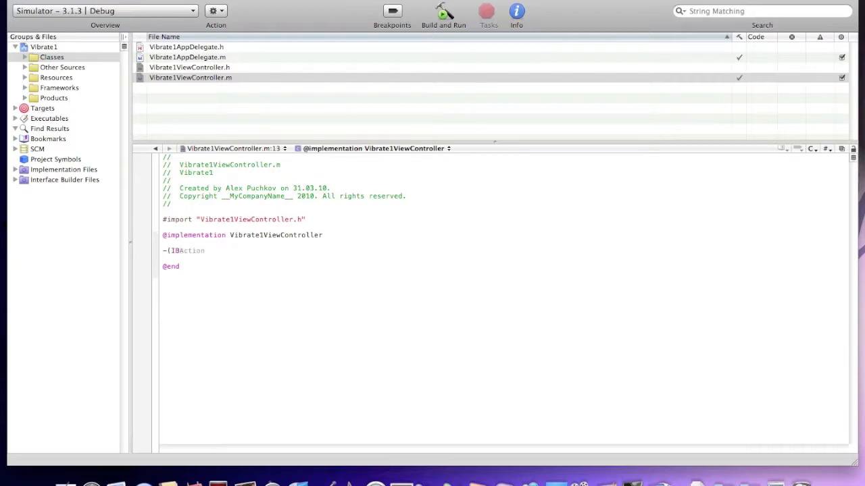
text())
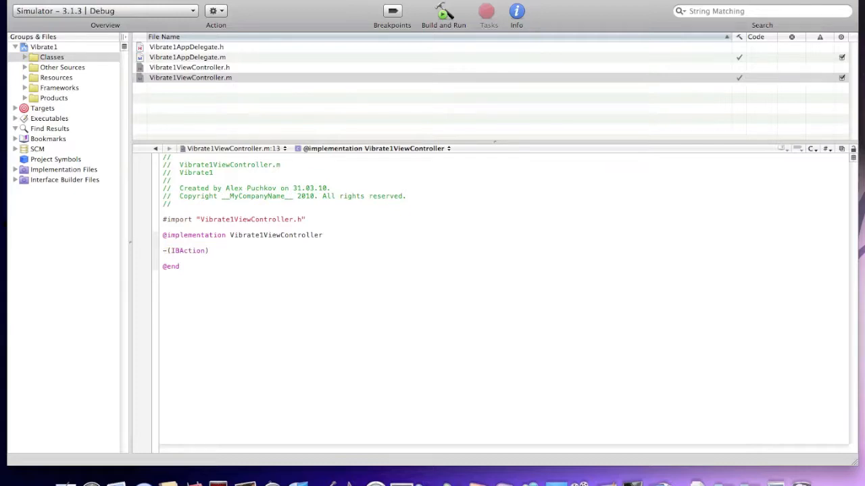
text({)
text(au)
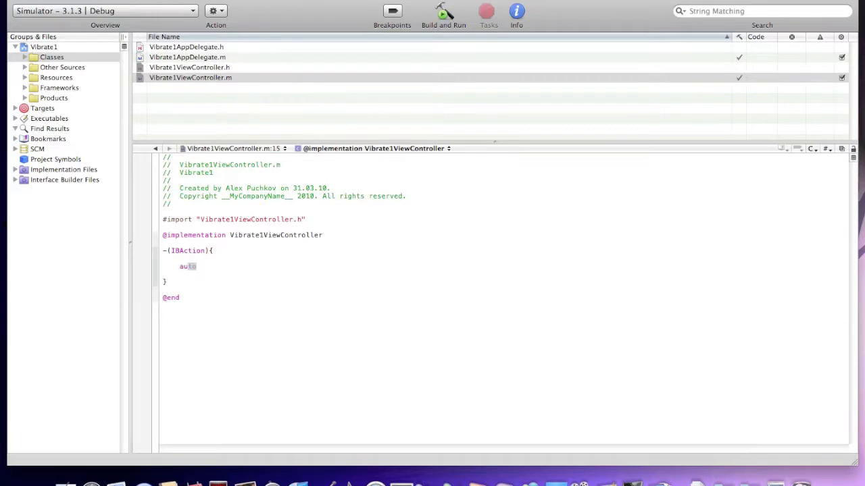
Step: Add the call AudioServicesPlaySystemSound(kSystemSoundID_Vibrate) to the method body
text(Audio)
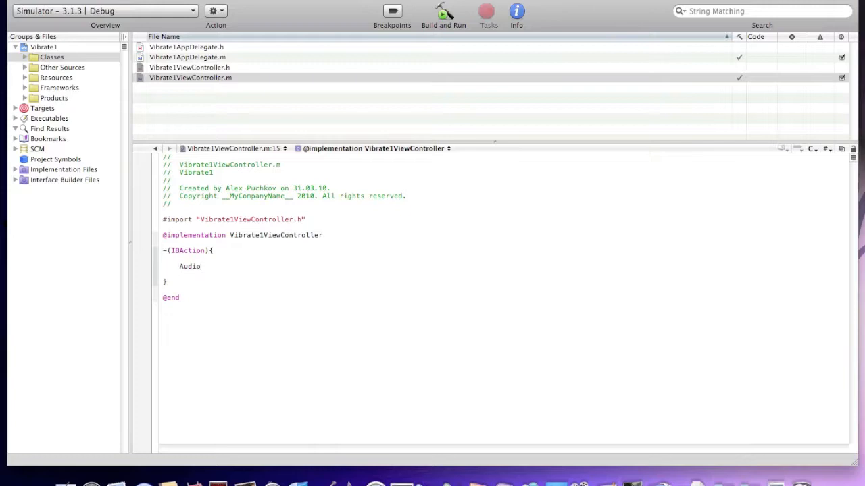
text(Se)
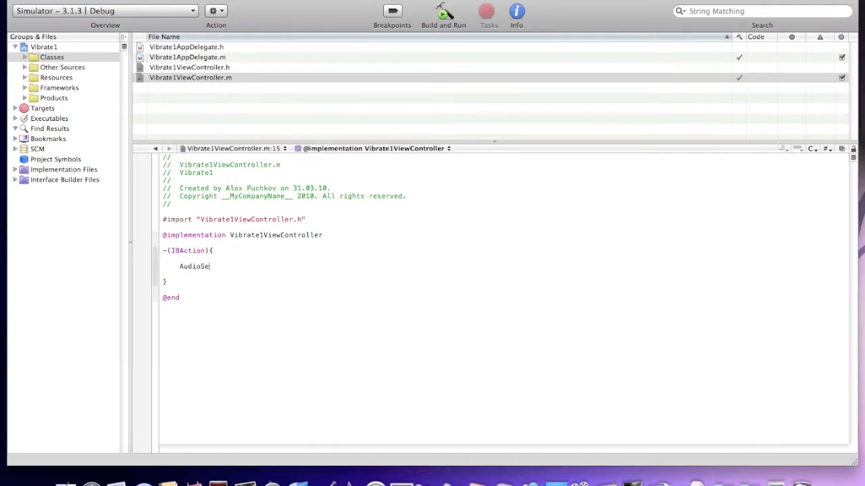
text(rvis)
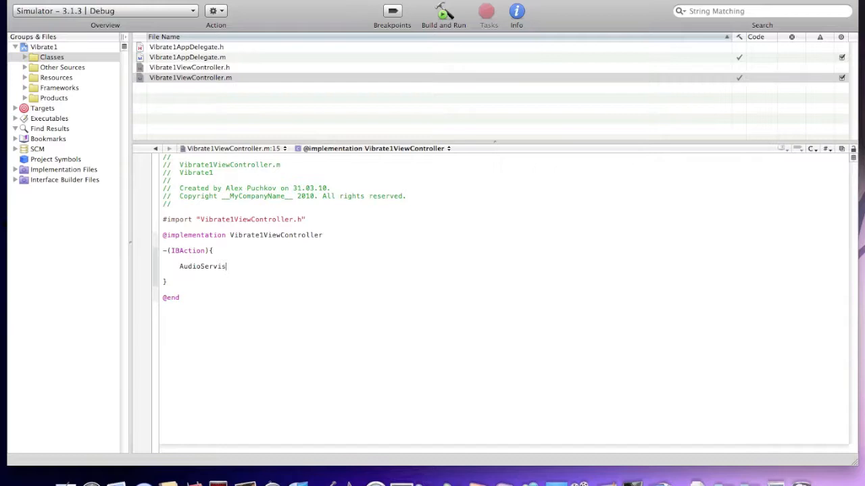
text(\)
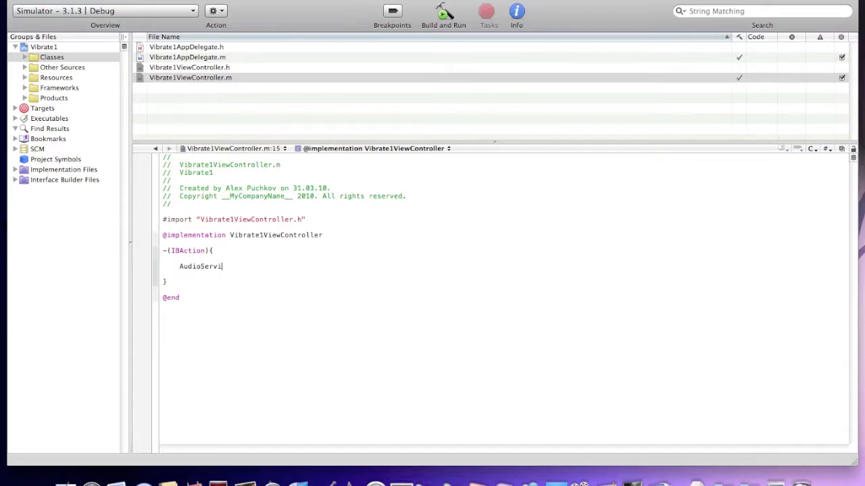
text(ces)
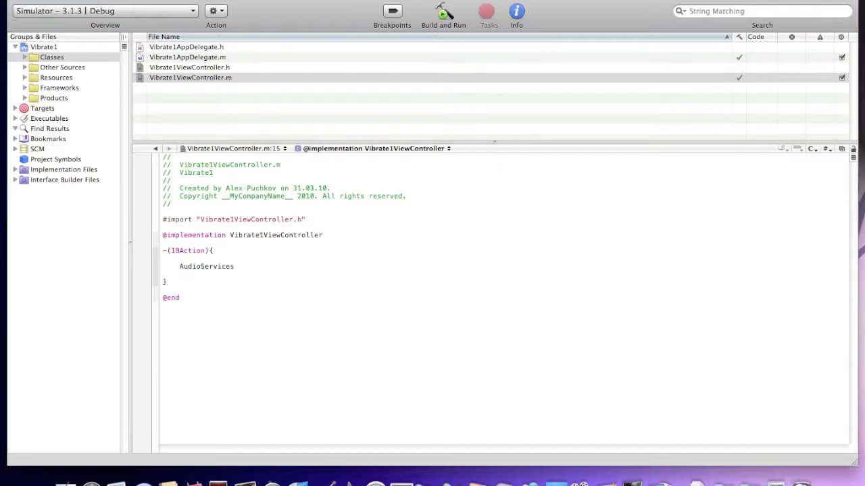
text(Play)
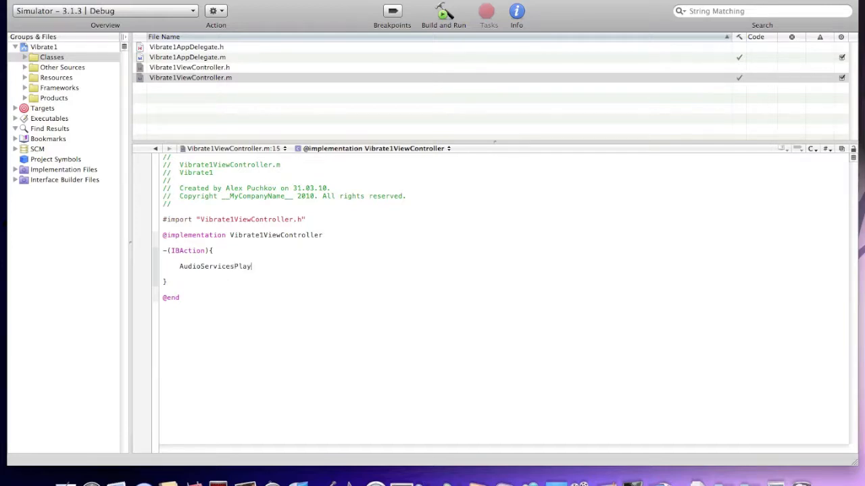
text(S)
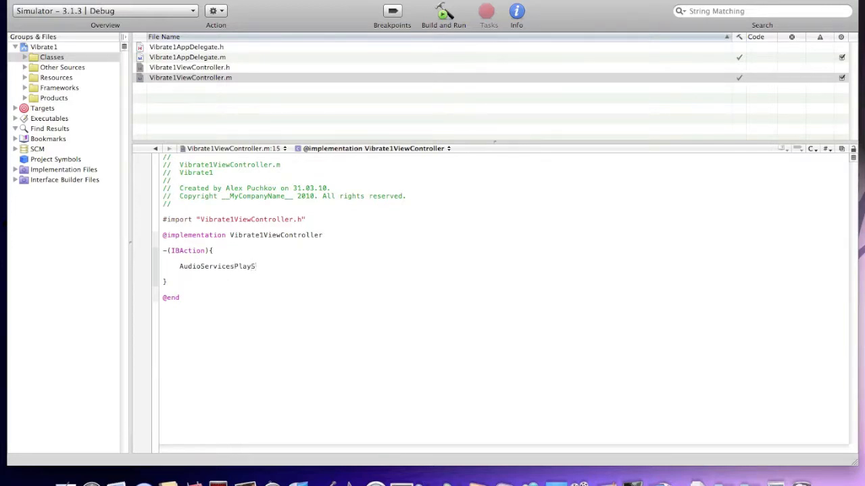
text(ystemSo)
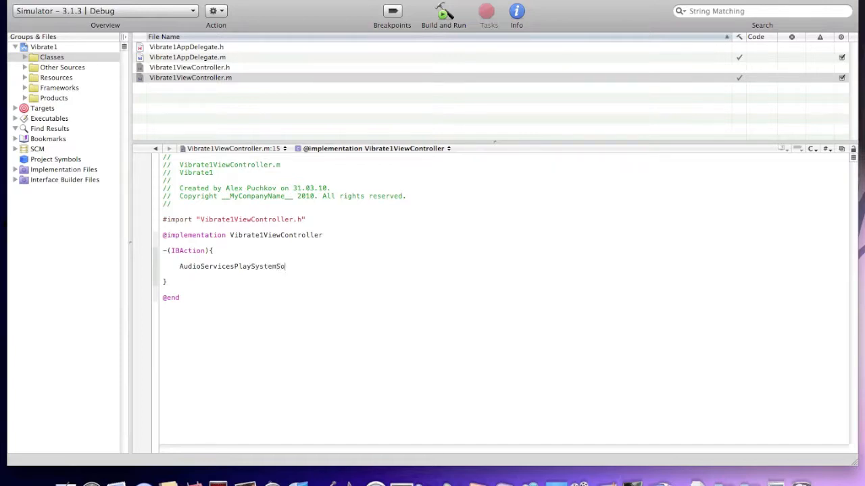
text(un)
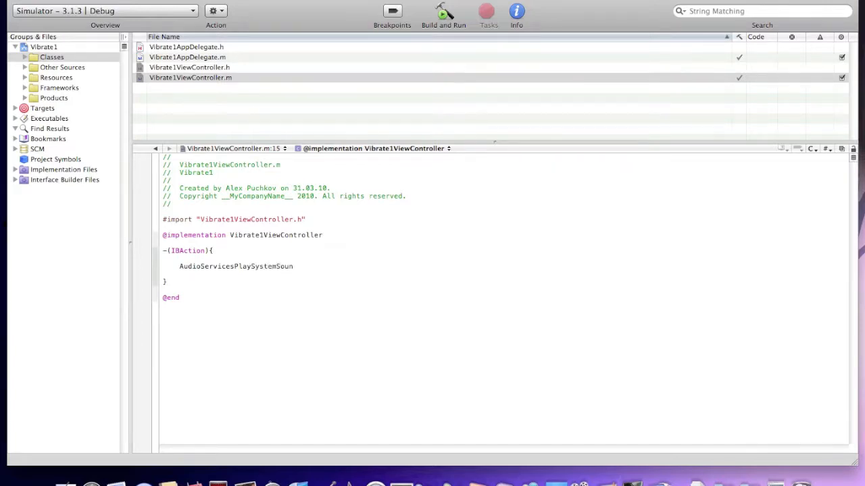
text(d ()
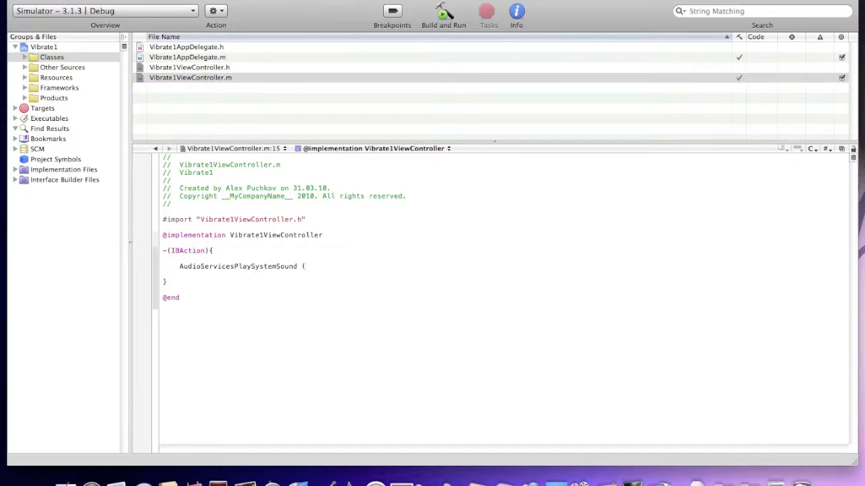
text(kS)
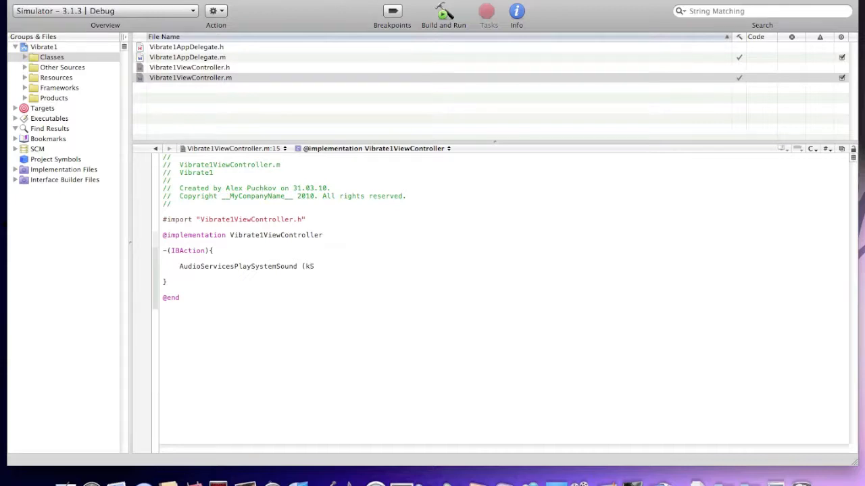
text(ys)
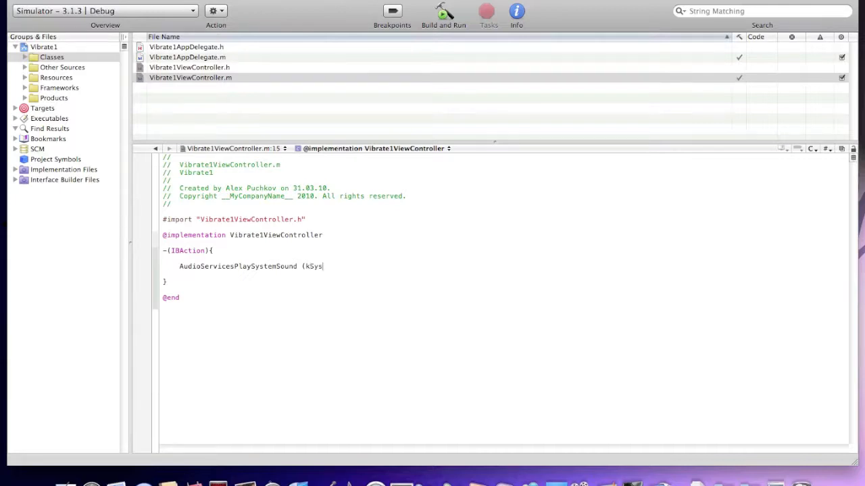
text(remS)
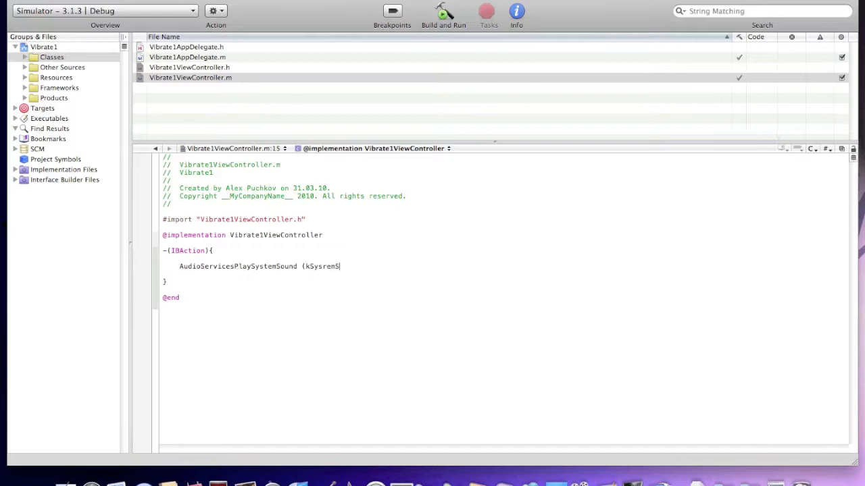
text(ound)
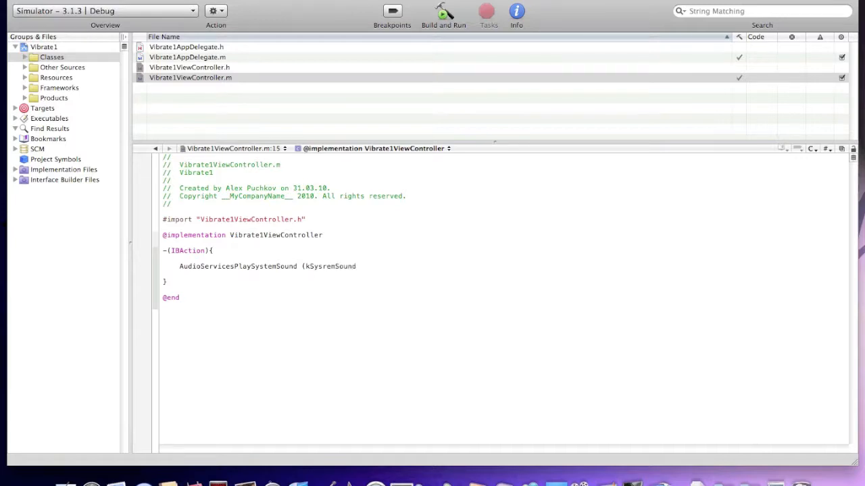
text(ID_)
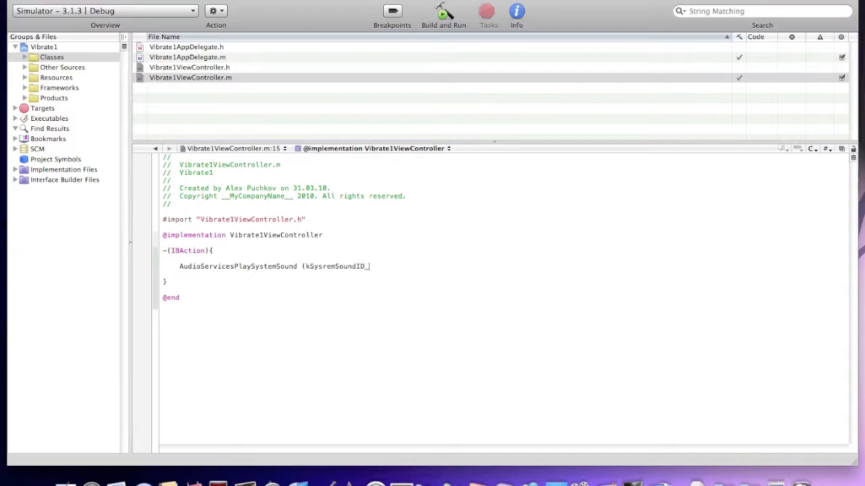
text(Vibr)
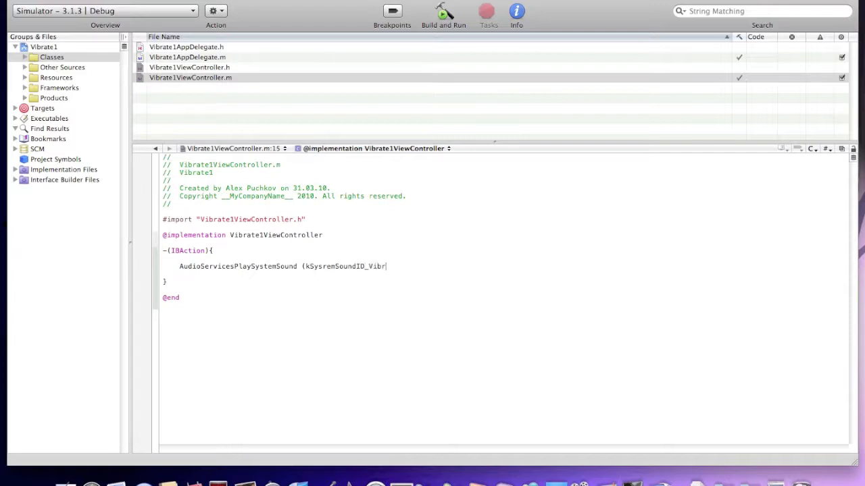
text(ate)
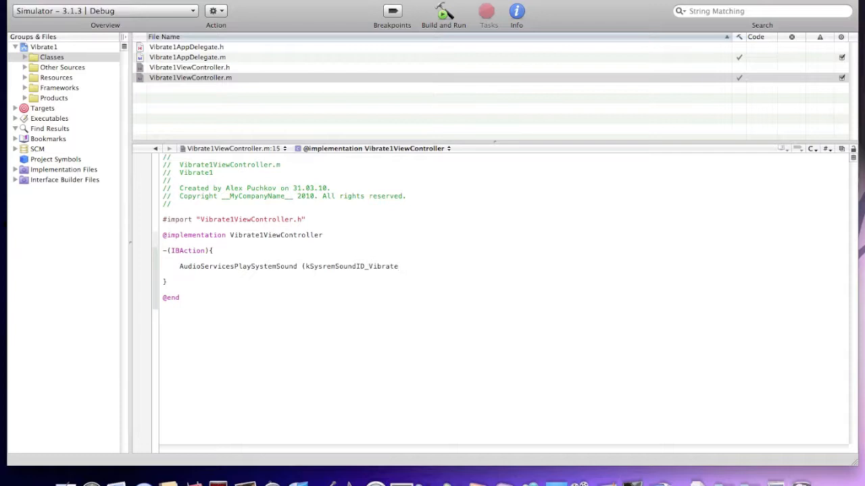
text();)
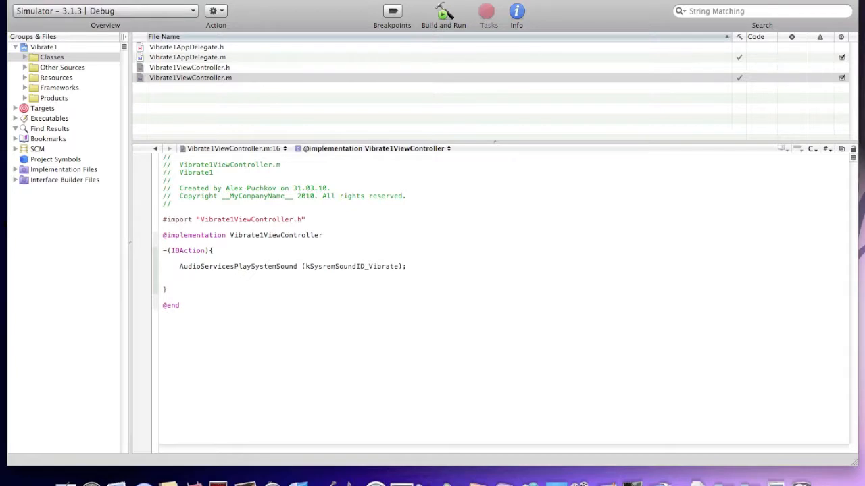
Step: Add NSLog(@"Vibrated"); after the vibration call
text(NS)
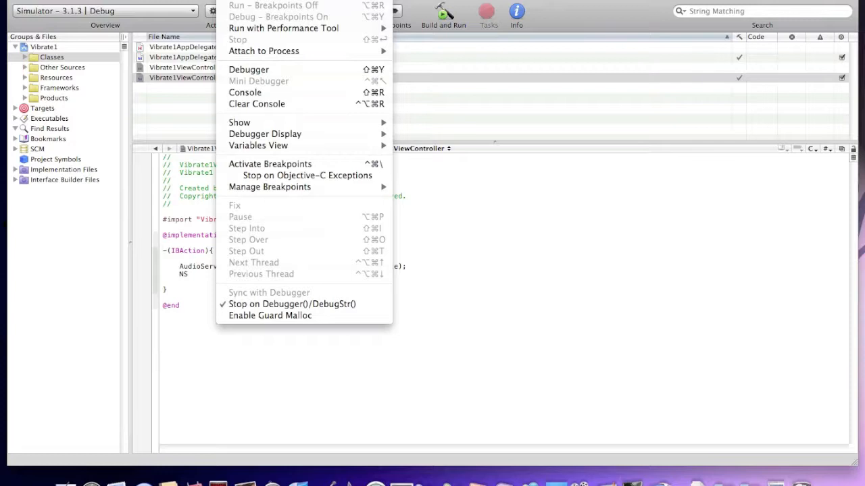
mouse_move(244, 92)
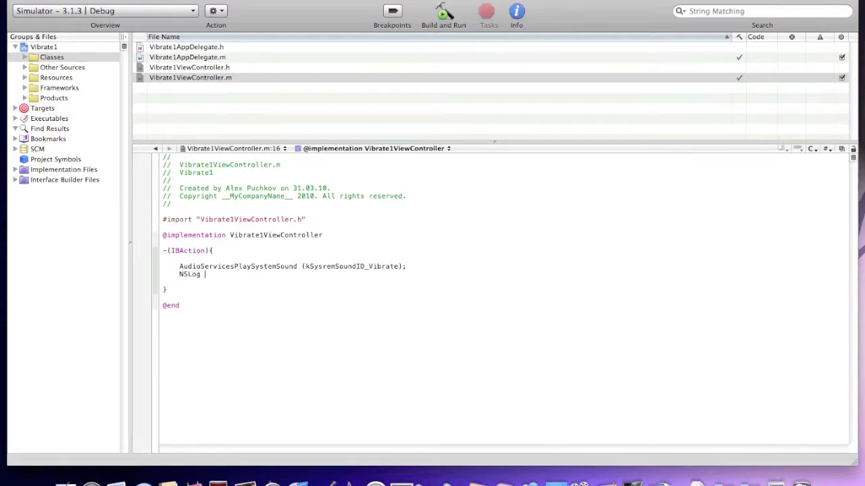
text(()
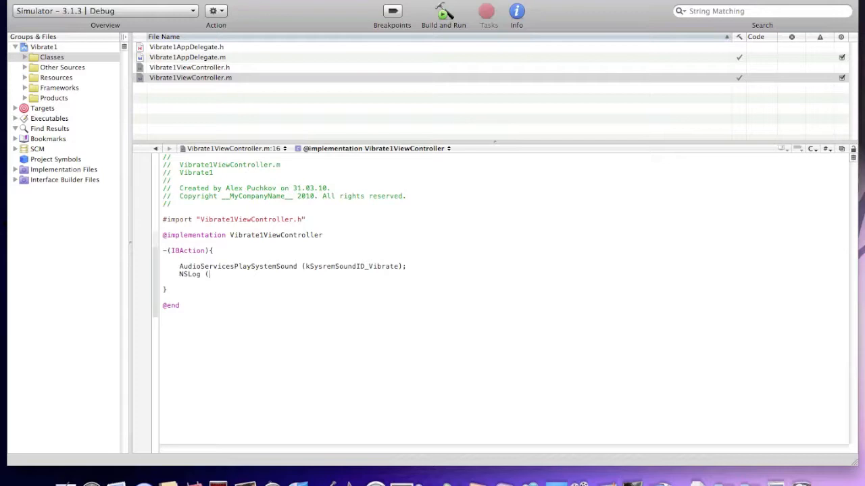
text(@"Vibr)
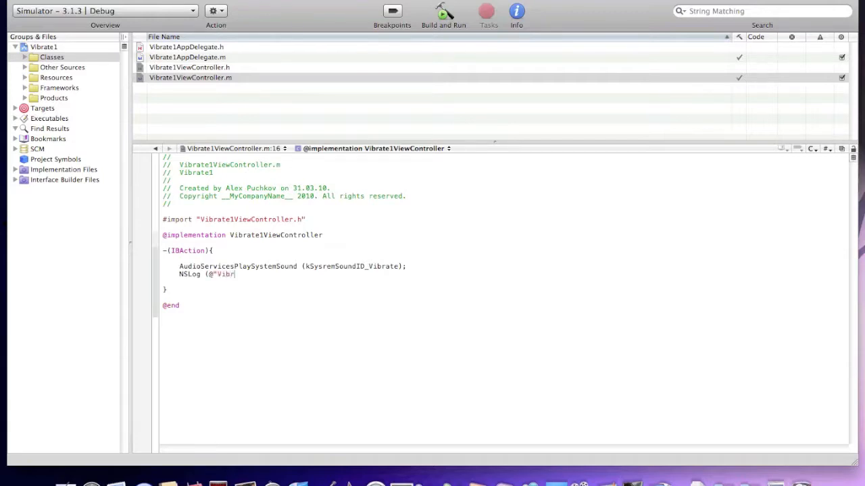
text(ated")
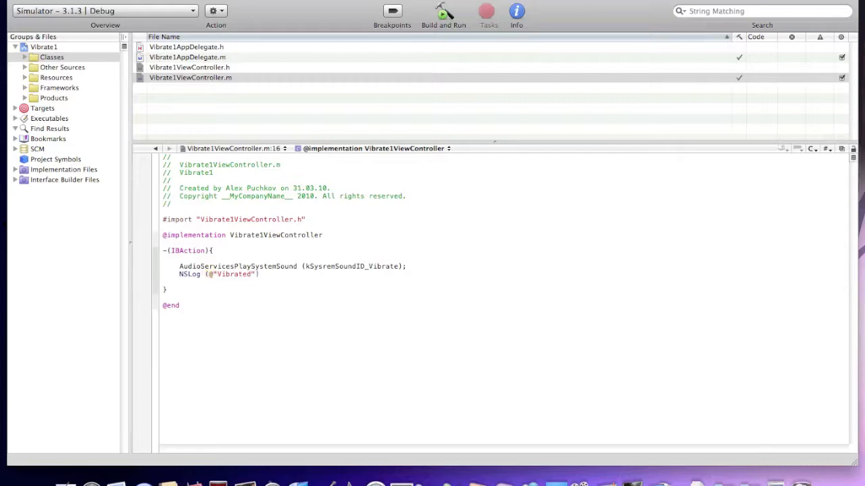
text(;)
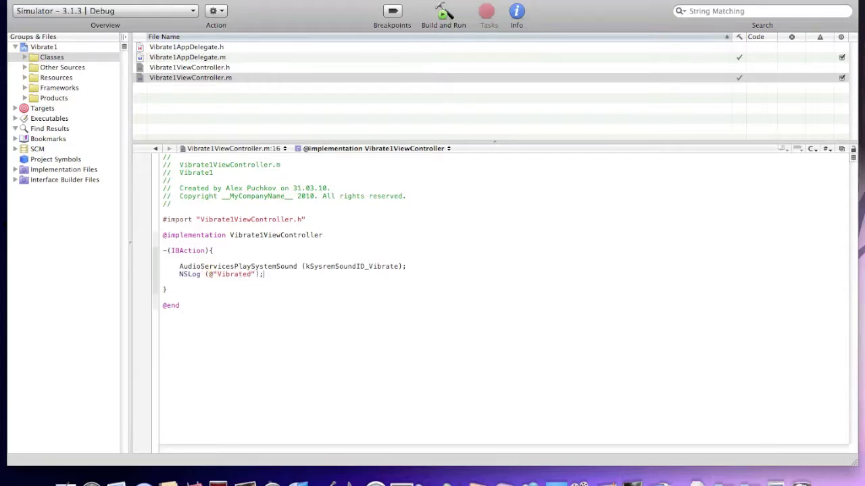
Step: Save all and build, then review the files and correct the method name to vibrate
click(443, 14)
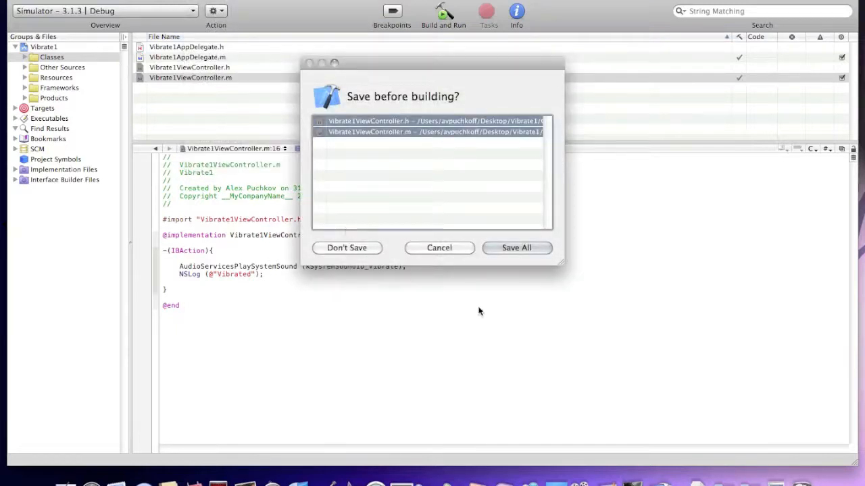
click(516, 247)
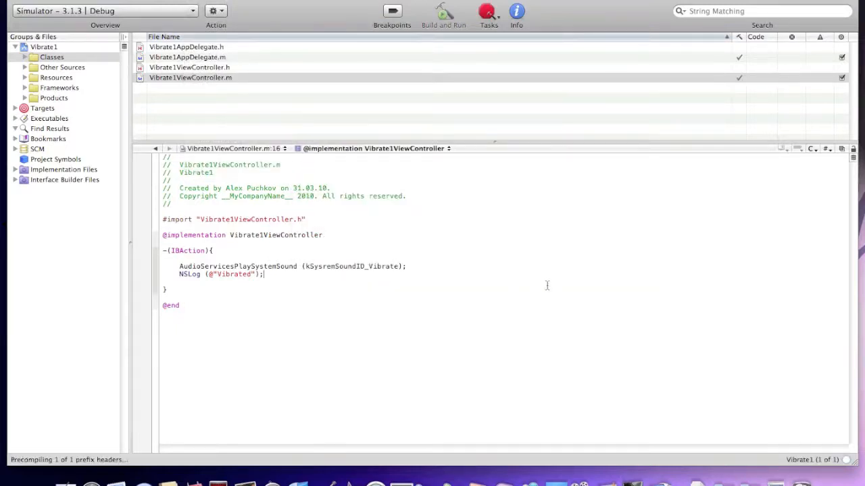
click(444, 11)
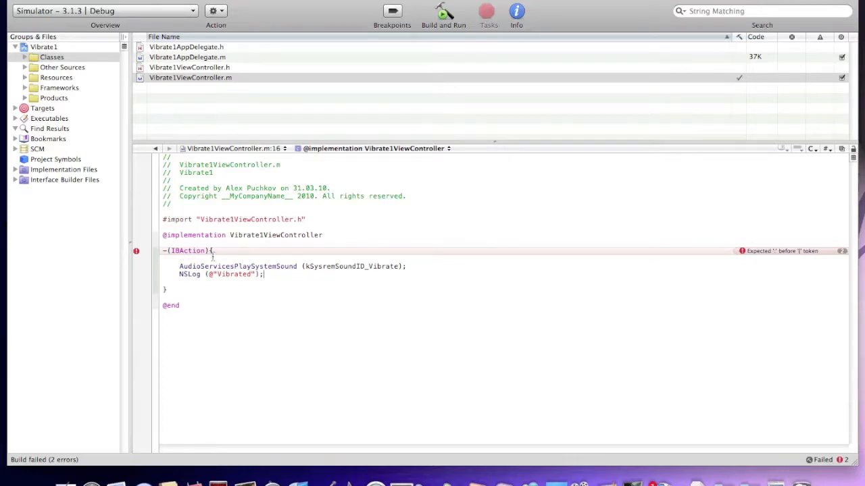
mouse_move(206, 67)
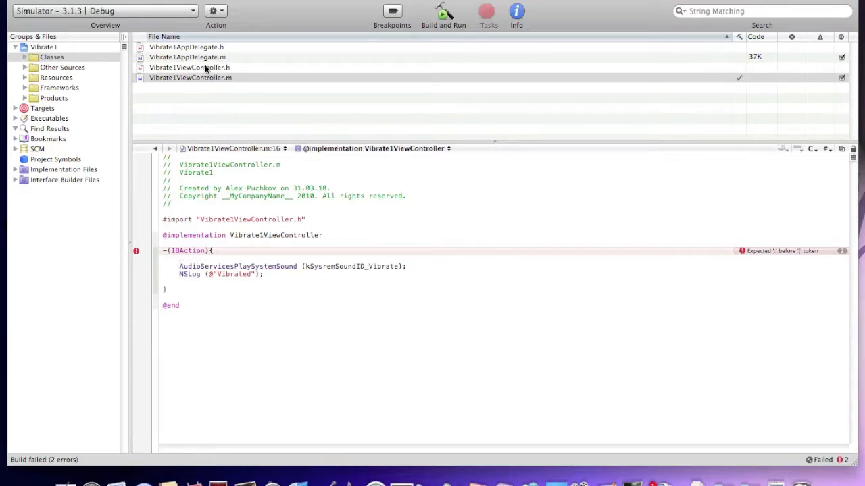
click(189, 67)
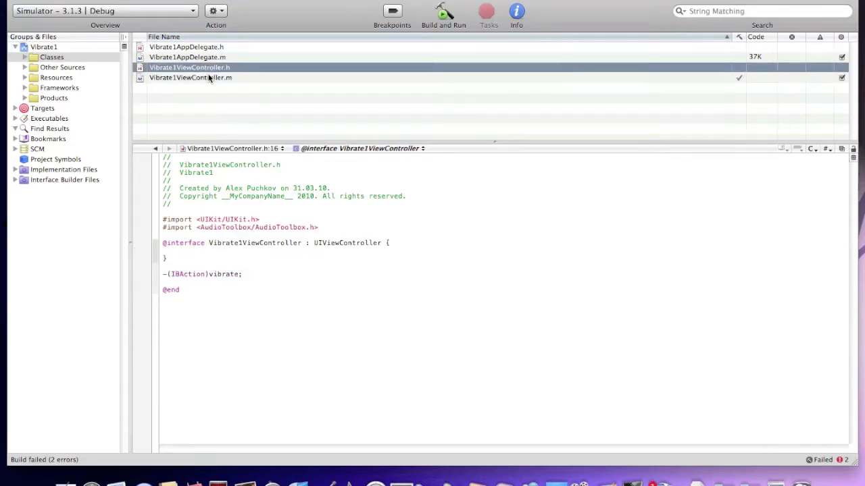
click(190, 77)
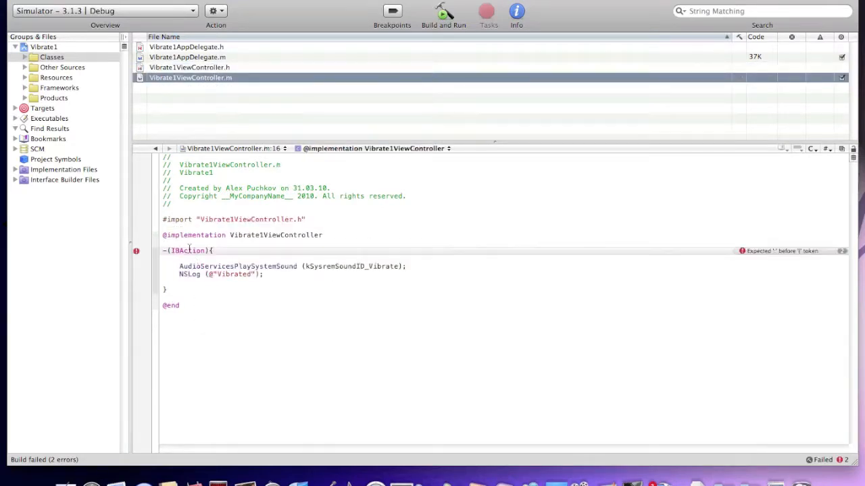
click(187, 57)
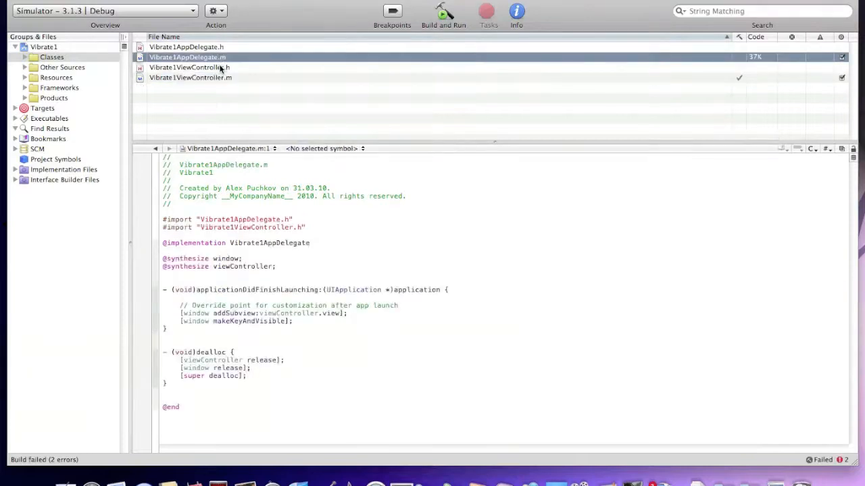
click(189, 77)
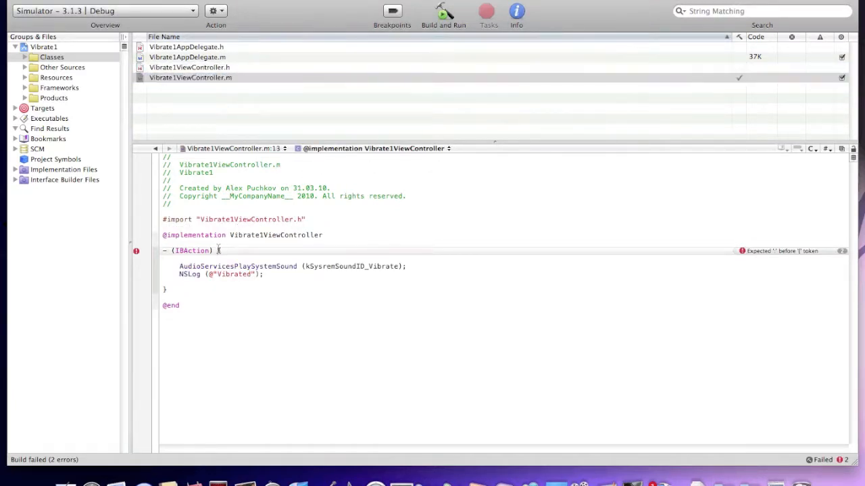
text(Vibrate1ViewController)
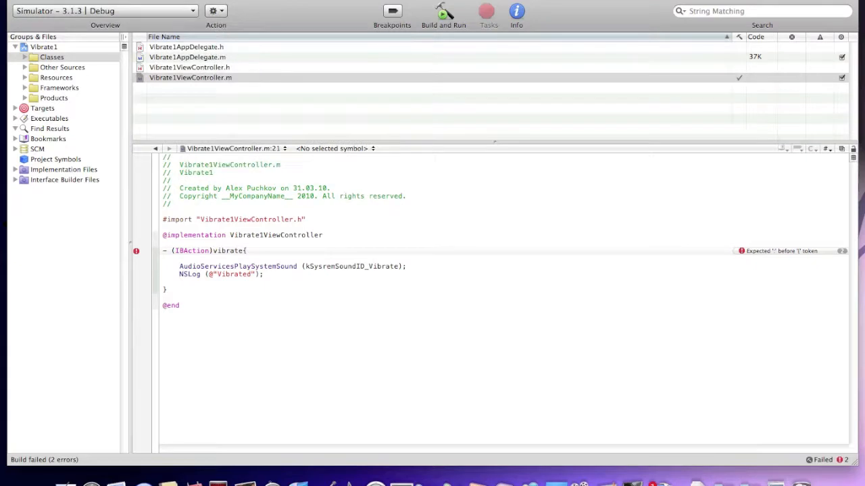
Step: Rebuild after fixing the kSystemSoundID_Vibrate constant, then expand Products
click(443, 14)
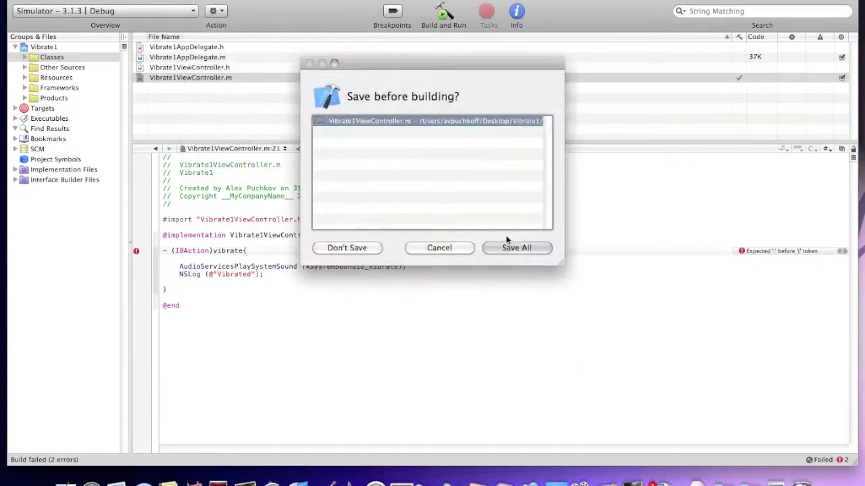
click(516, 247)
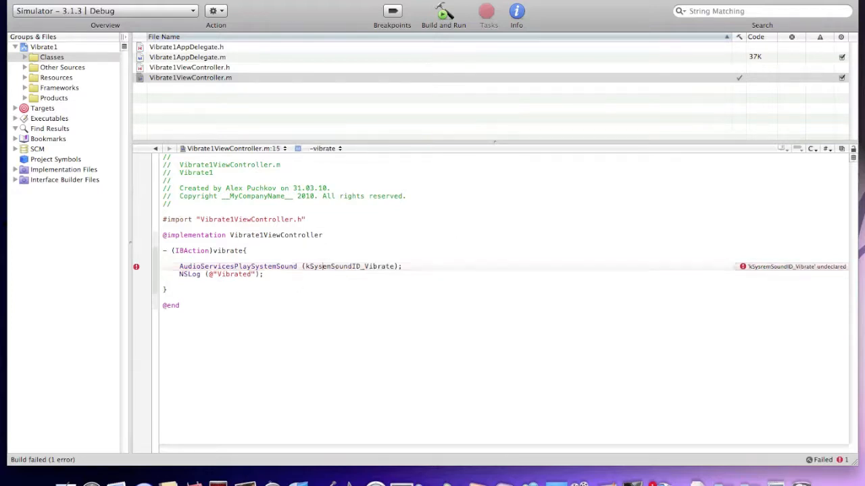
click(215, 7)
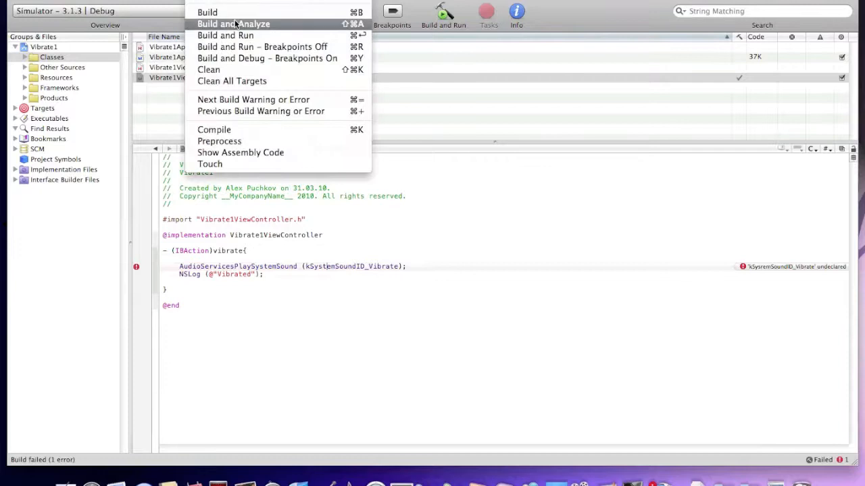
click(233, 23)
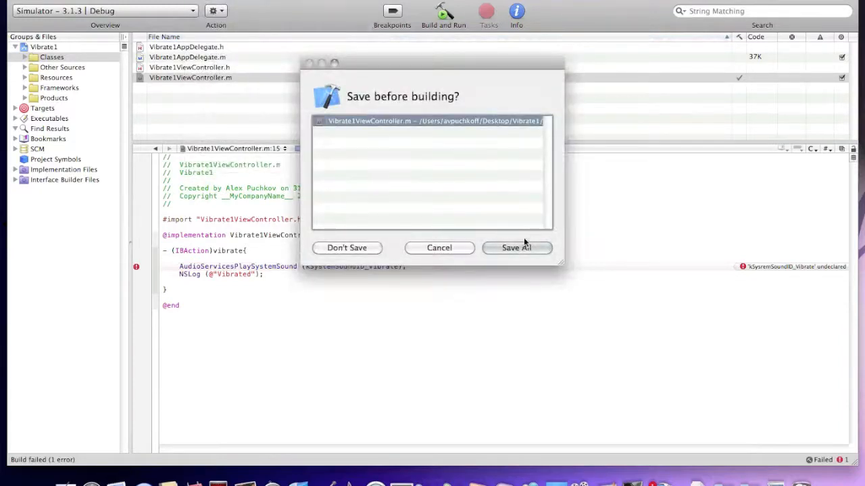
click(516, 247)
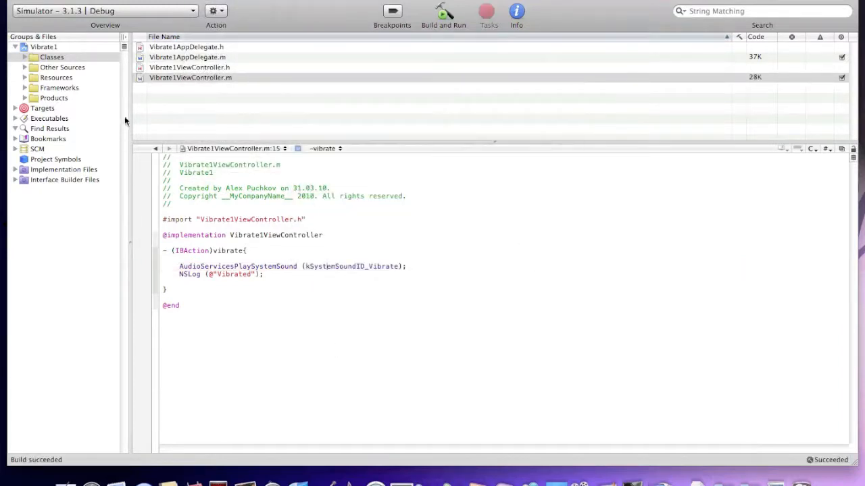
click(54, 98)
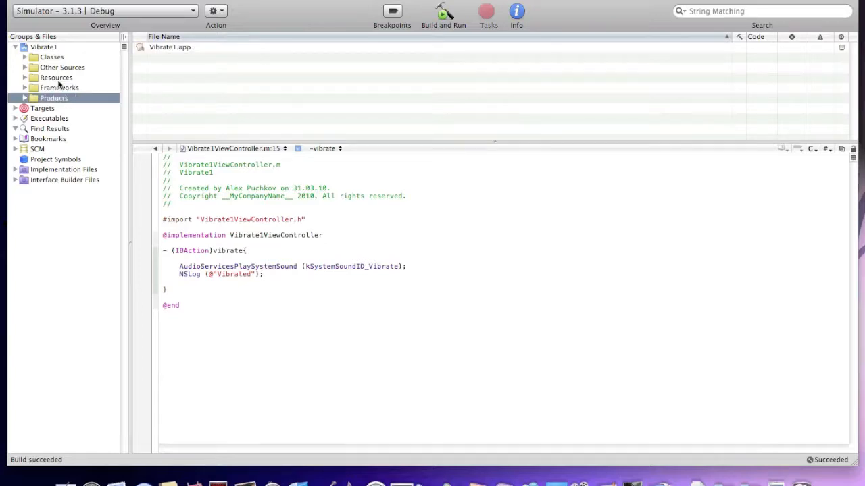
Step: In Vibrate1ViewController.xib, place a round rect button on the view titled Vibrate
click(56, 77)
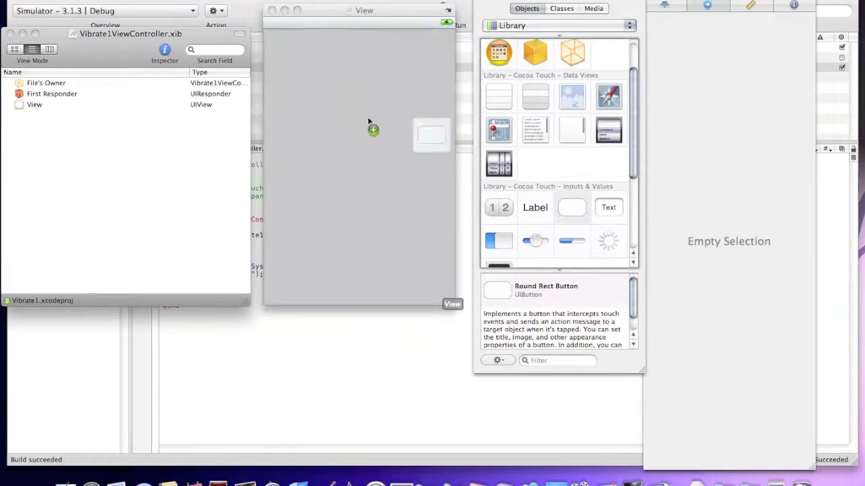
drag(431, 135, 306, 167)
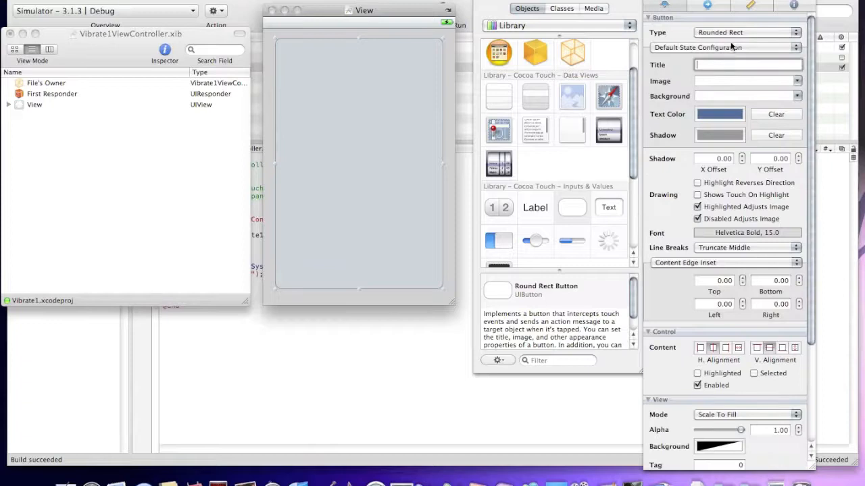
text(Vibra)
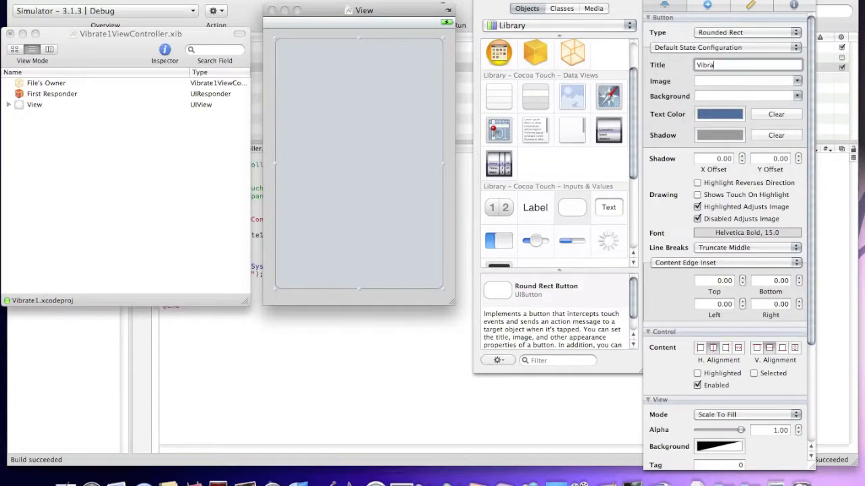
Step: Make the button title black, 36-point Helvetica Bold
click(720, 113)
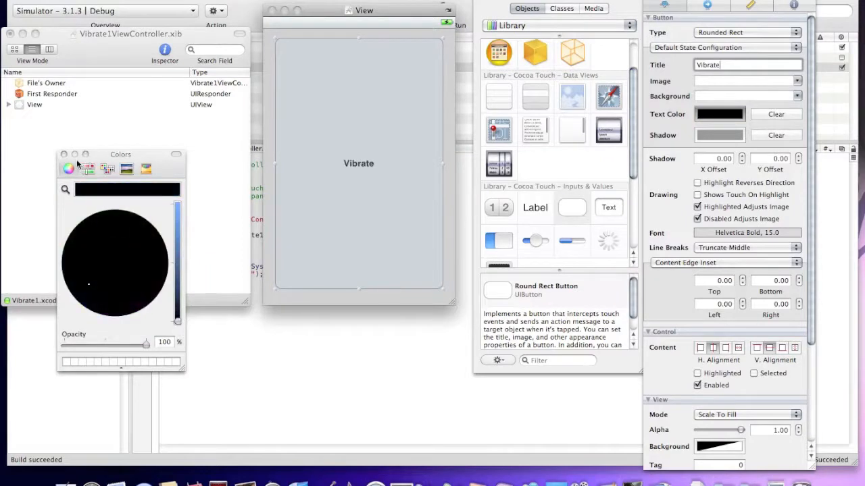
click(746, 232)
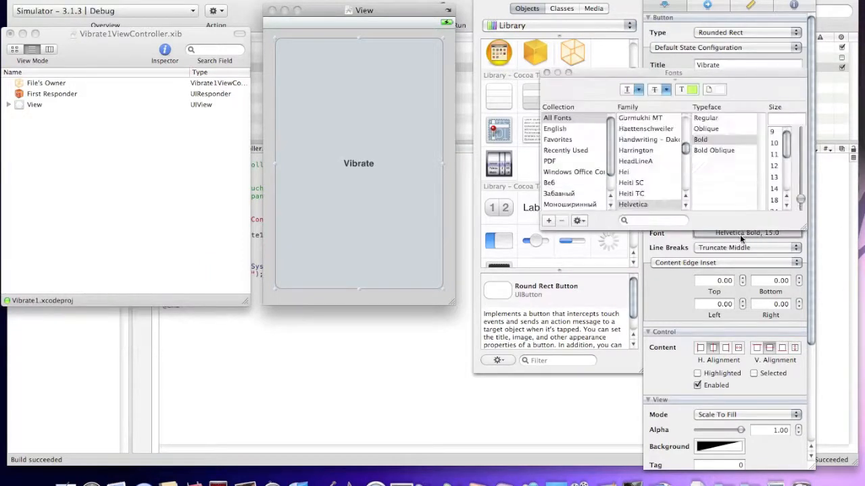
click(773, 200)
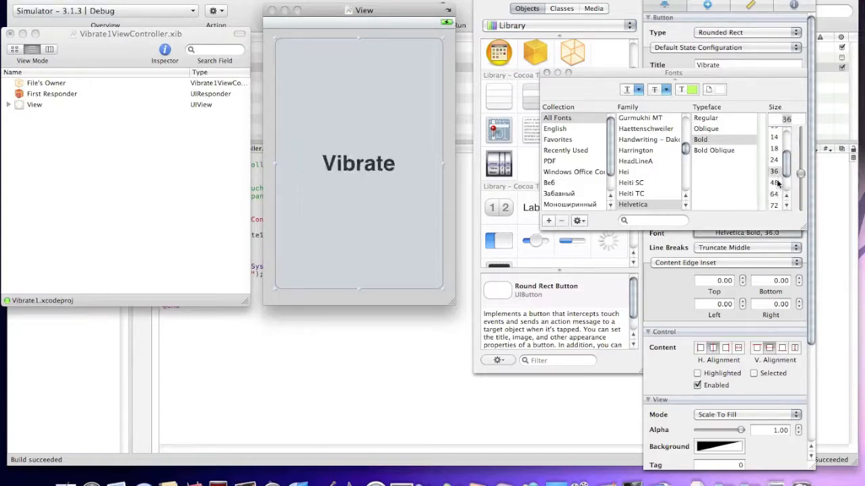
click(774, 205)
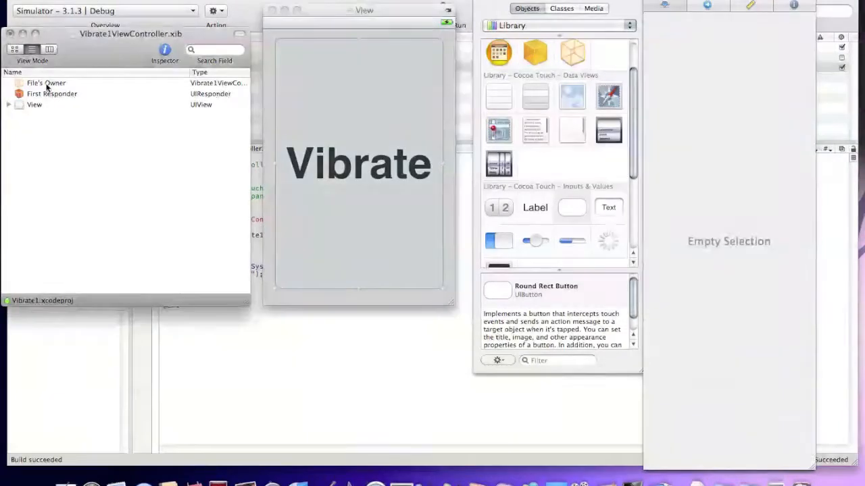
Step: Connect vibrate to the button's Touch Up Inside event and set the view background white
click(46, 83)
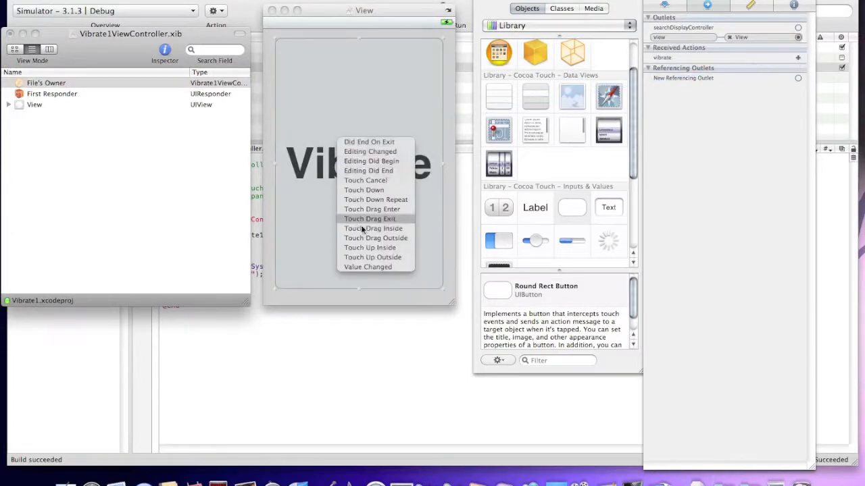
click(370, 247)
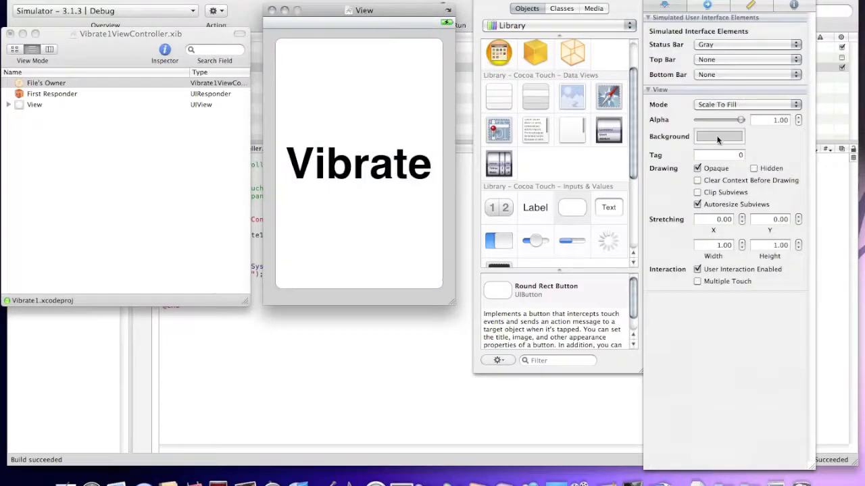
click(718, 136)
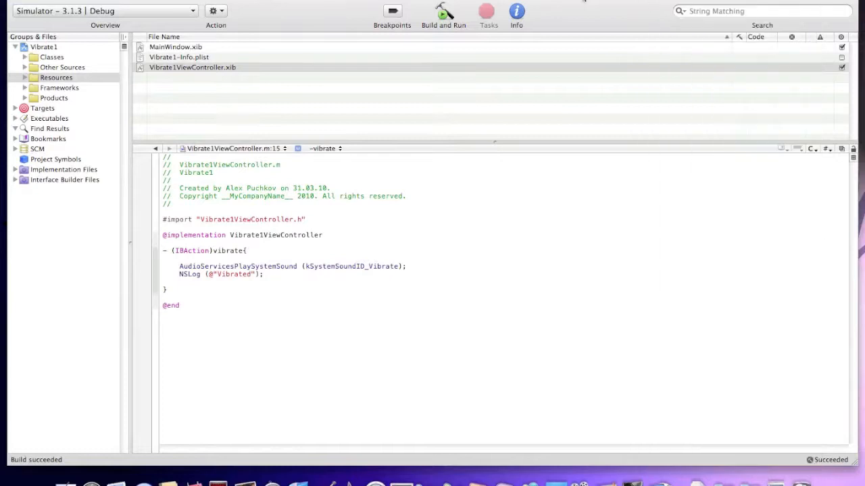
Step: Use Build and Run to install Vibrate1 and open it in the iPhone Simulator
click(443, 14)
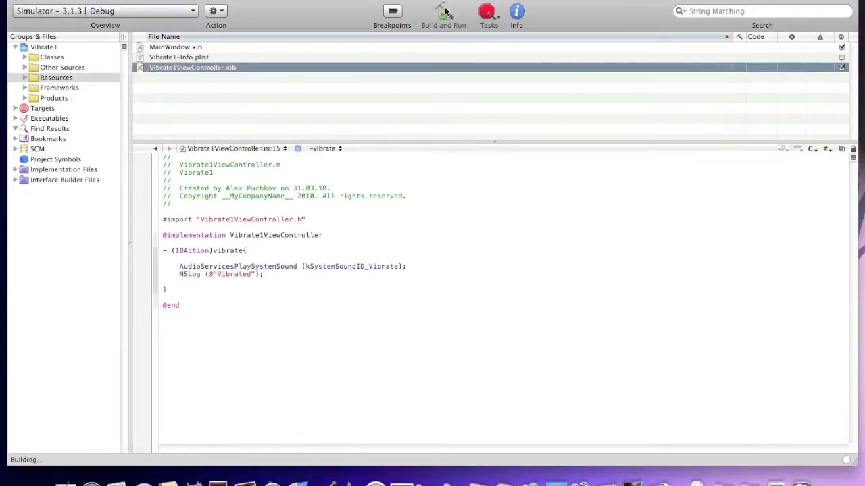
click(443, 13)
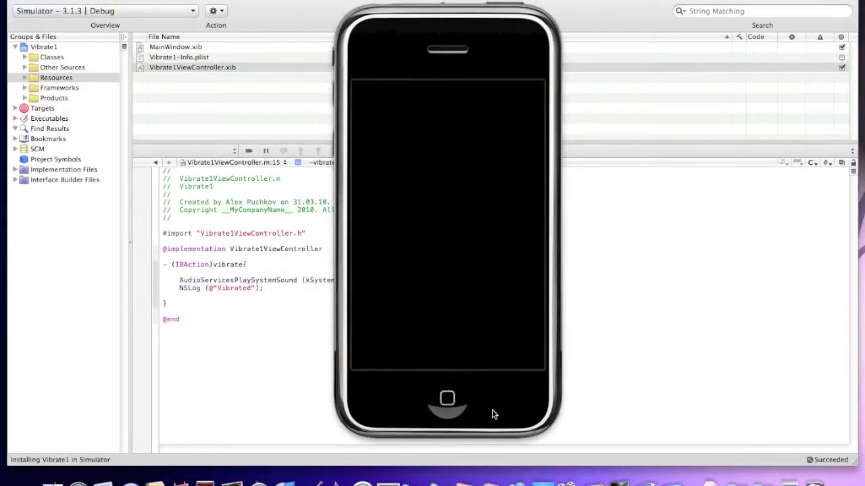
mouse_move(438, 342)
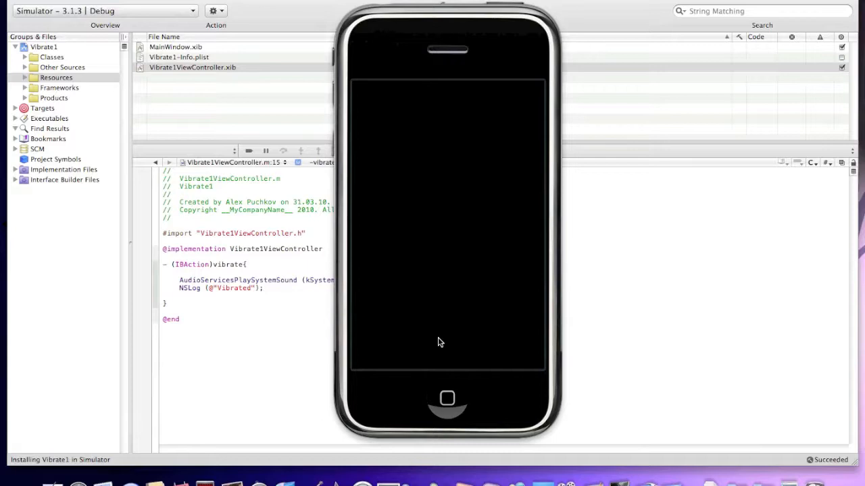
mouse_move(342, 277)
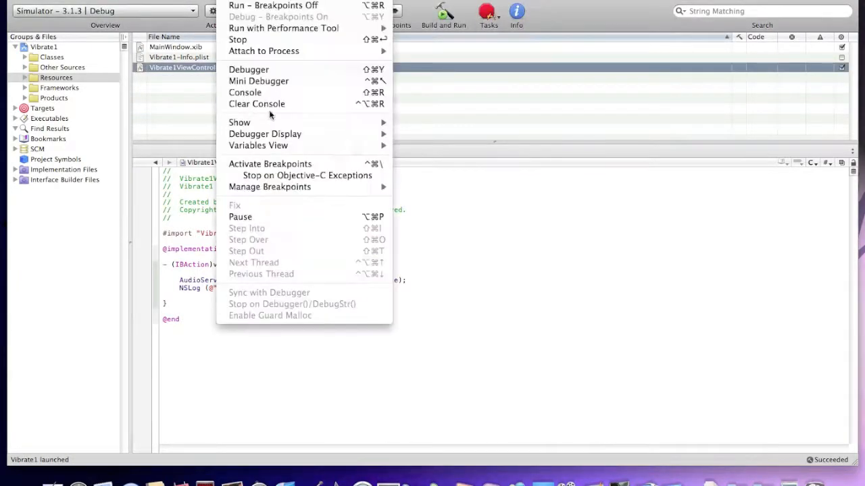
Step: Open the debugger console, move the Simulator beside it, and tap Vibrate twice
click(245, 92)
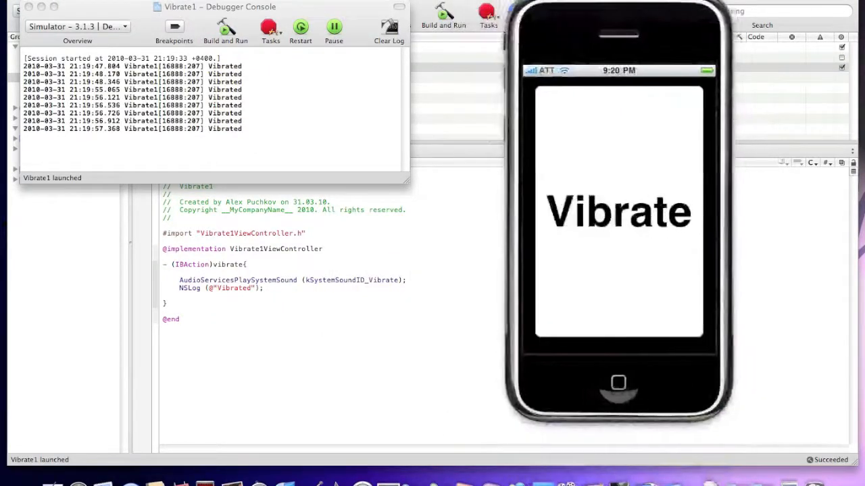
drag(618, 13, 518, 13)
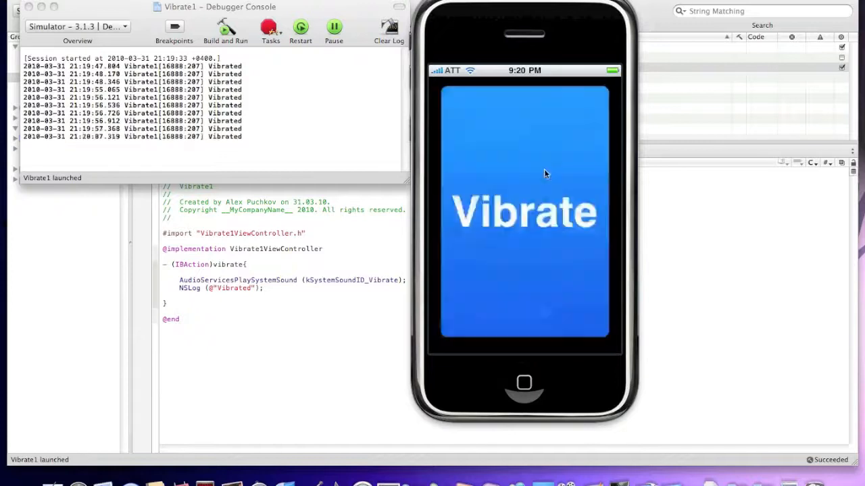
click(525, 211)
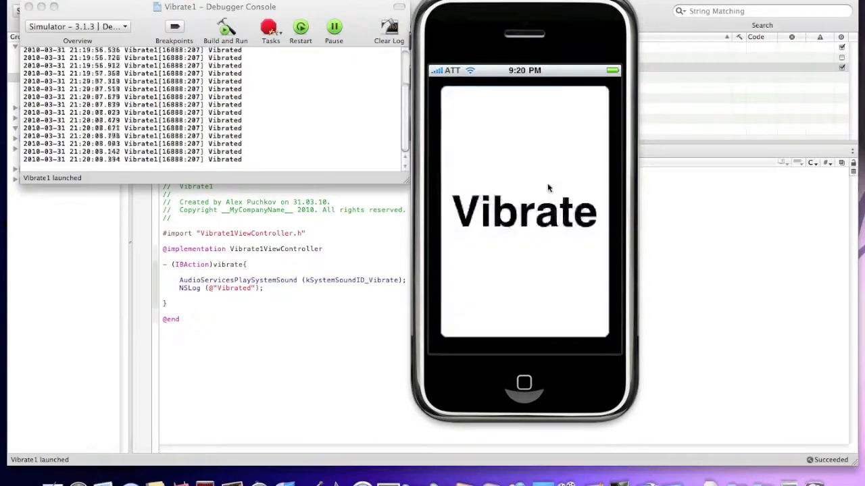
click(525, 211)
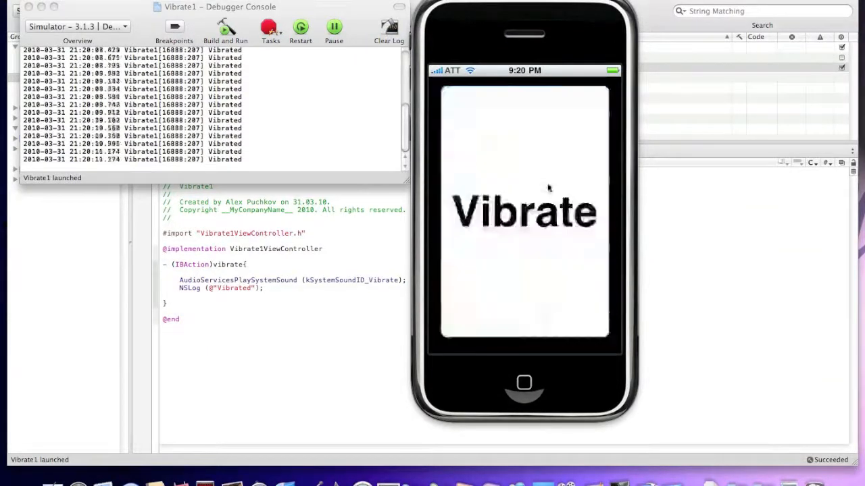